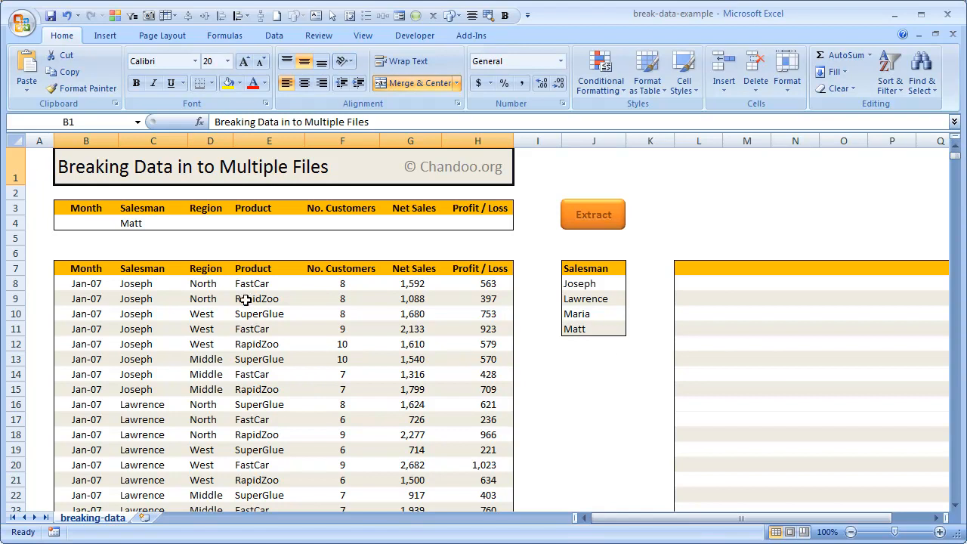
Step: Point out the first date in the sales table and Joseph in the salesman list
left_click(84, 284)
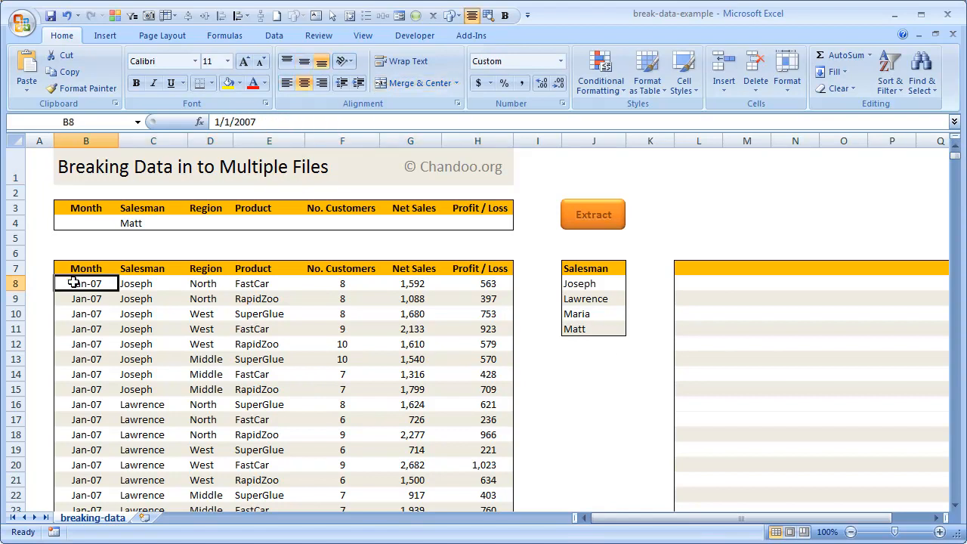
mouse_move(218, 335)
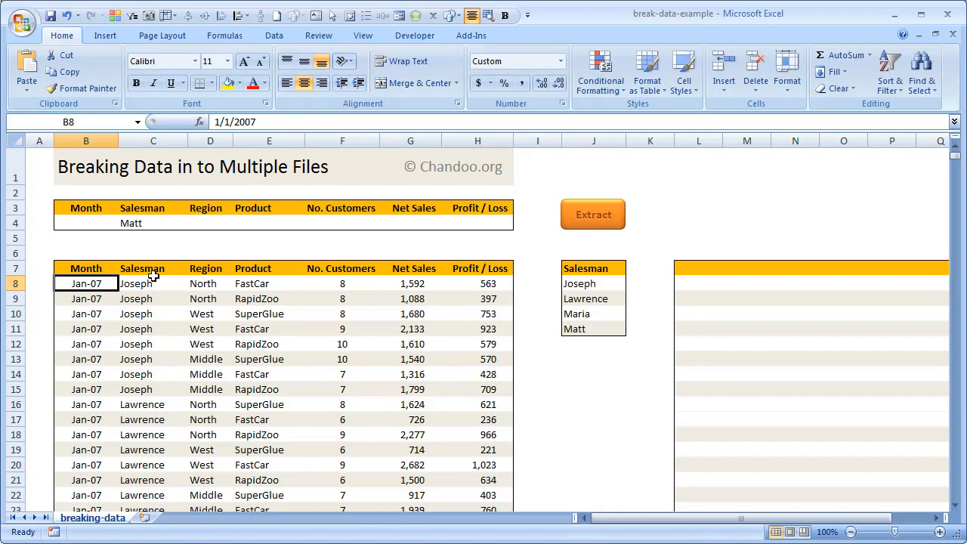
mouse_move(520, 278)
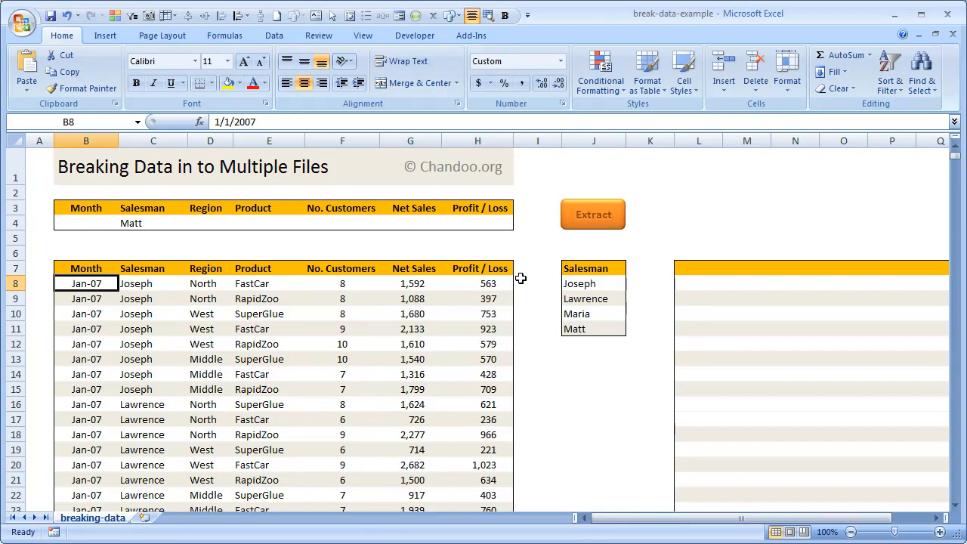
left_click(154, 284)
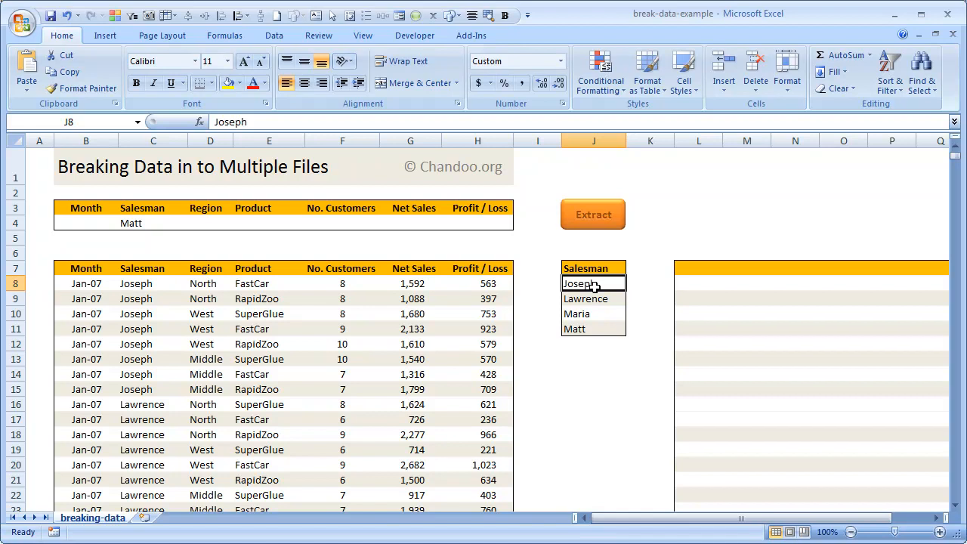
mouse_move(708, 21)
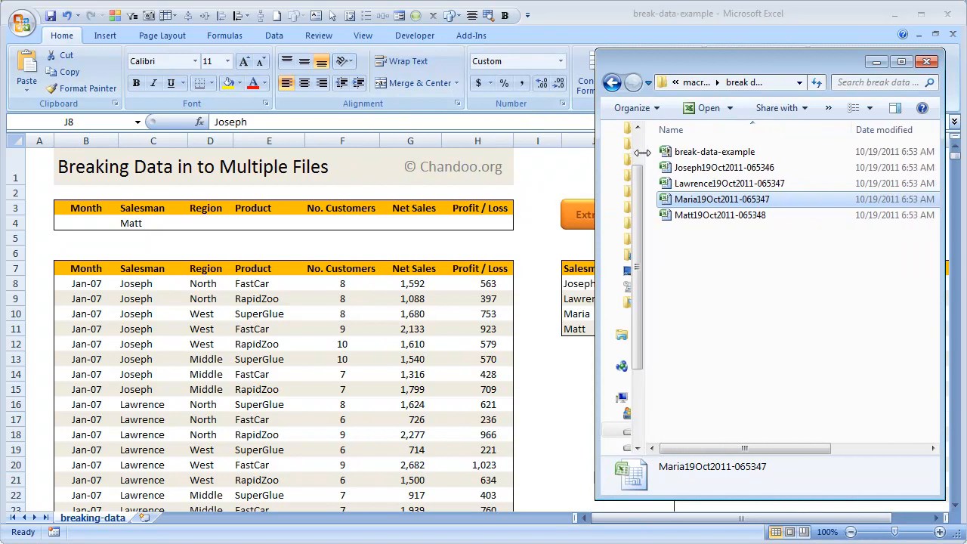
Step: Select the break-data-example workbook and Joseph's earlier exported file to show their details
left_click(713, 151)
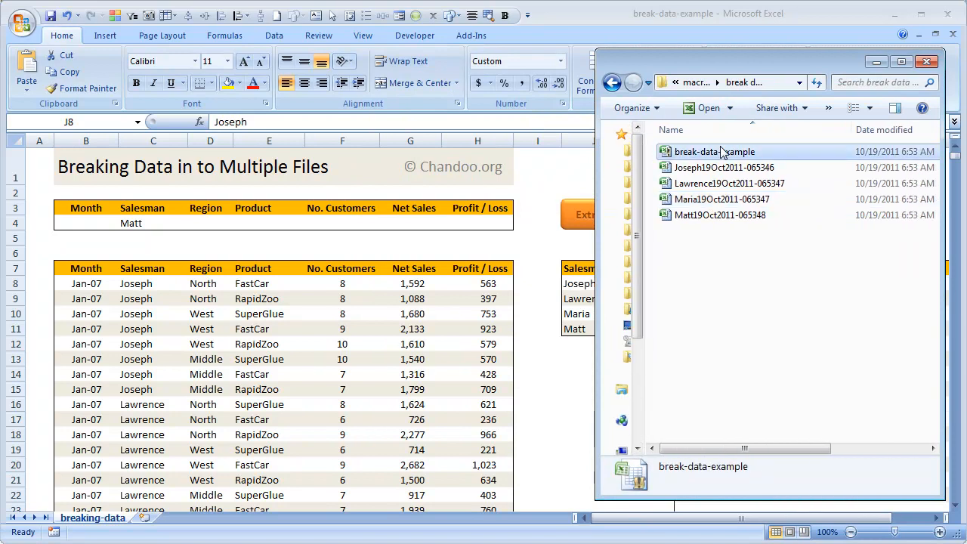
left_click(723, 166)
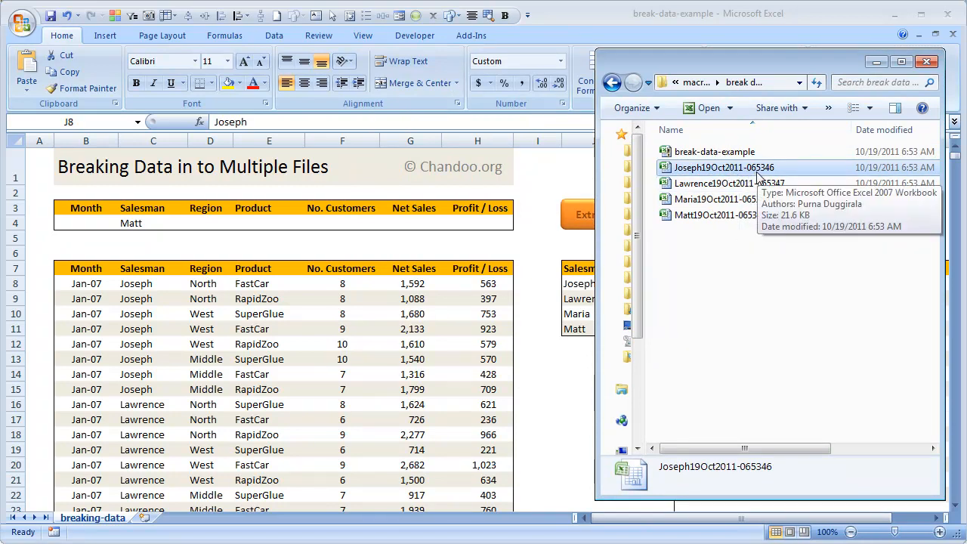
mouse_move(761, 349)
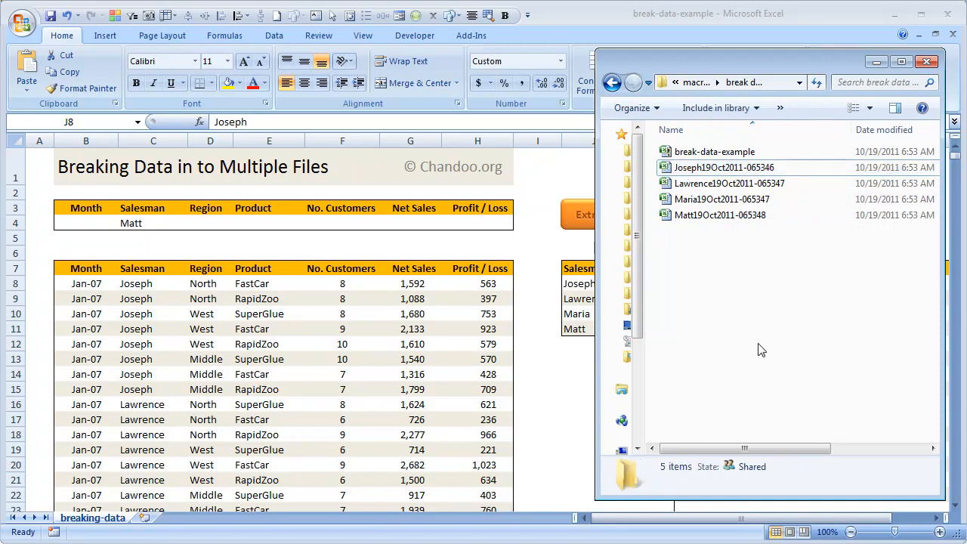
mouse_move(542, 14)
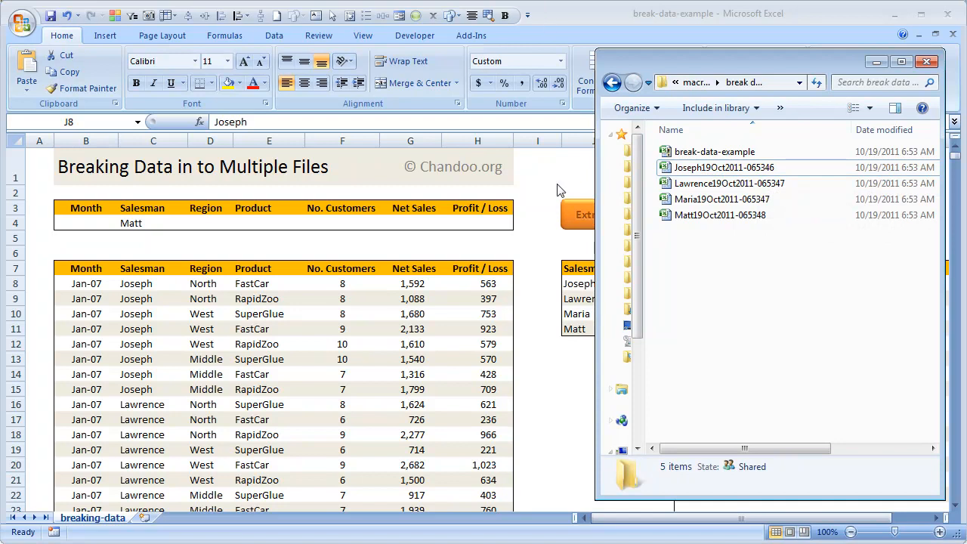
mouse_move(553, 390)
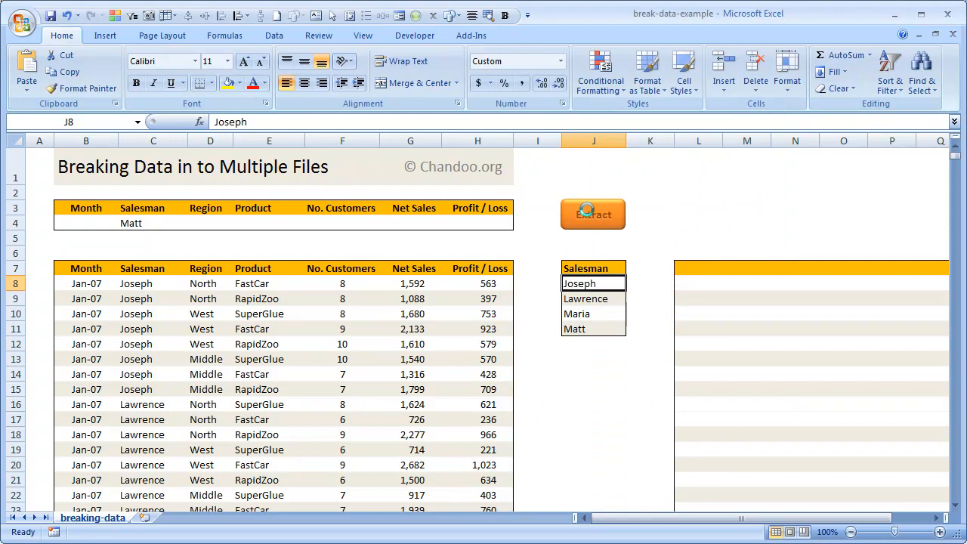
left_click(592, 214)
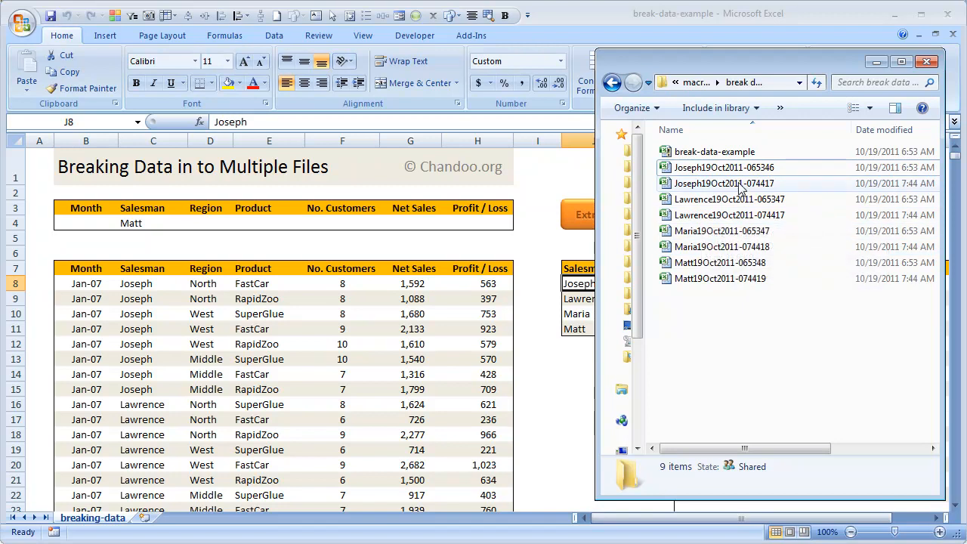
left_click(723, 182)
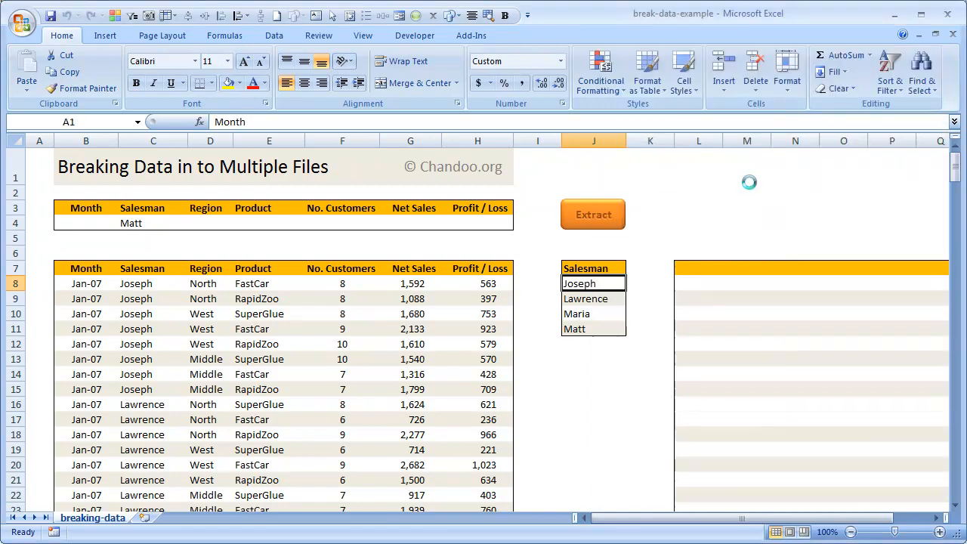
left_click(592, 214)
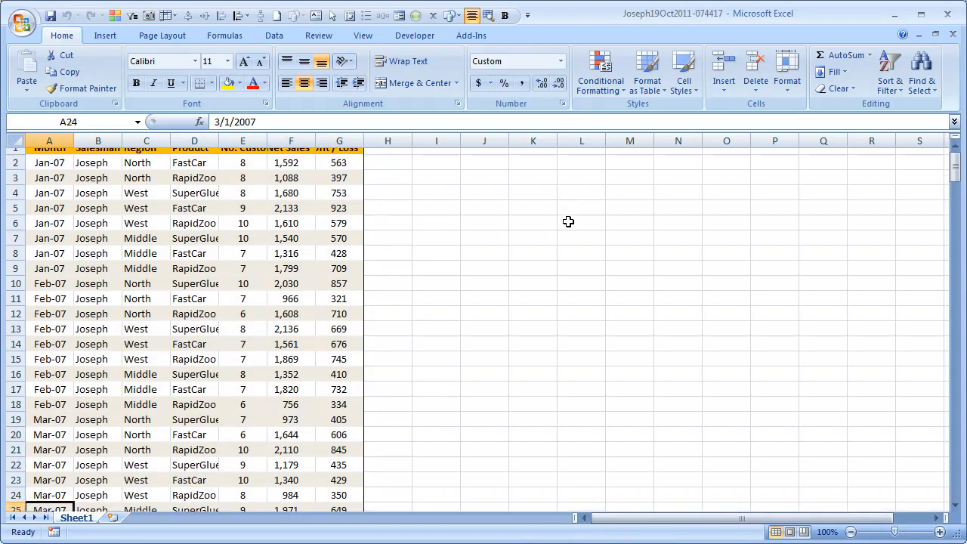
scroll("down", 3)
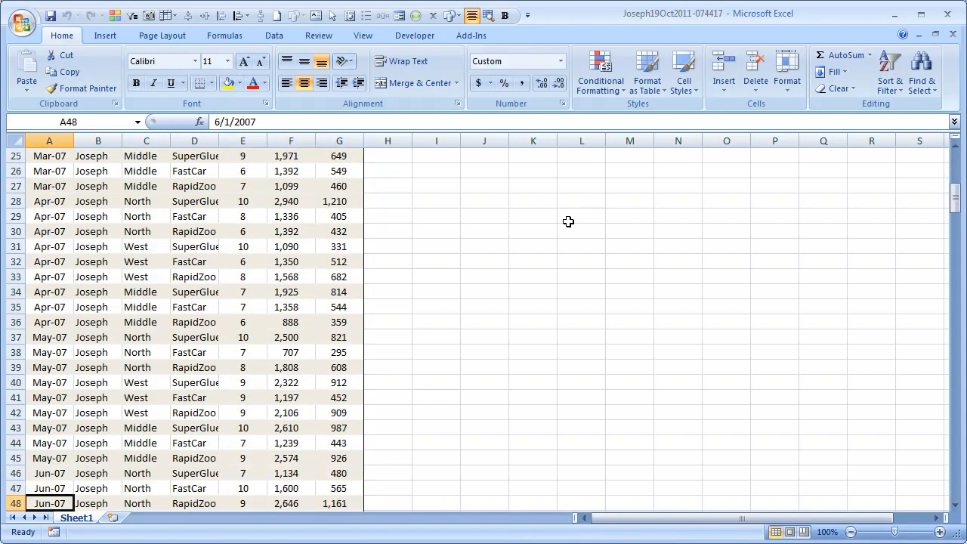
scroll("down", 3)
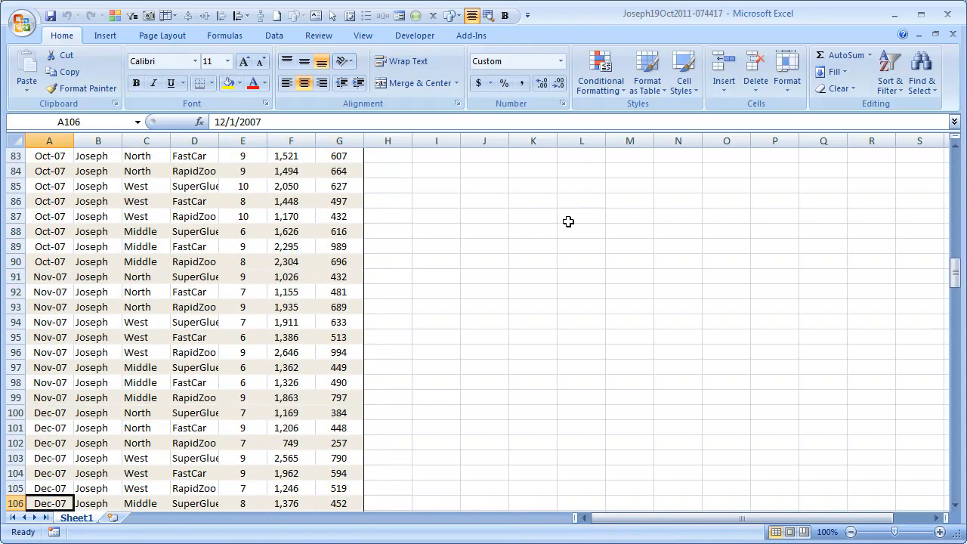
scroll("down", 3)
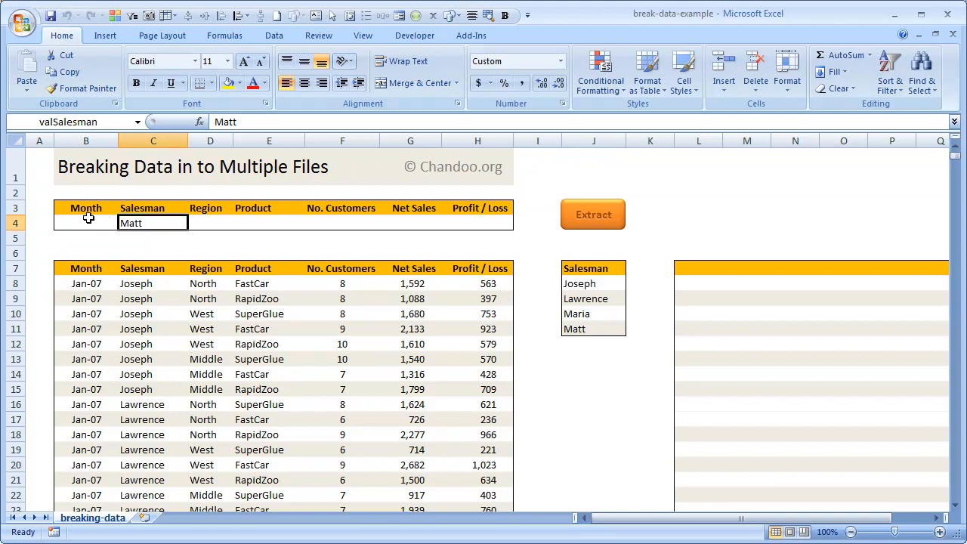
mouse_move(233, 226)
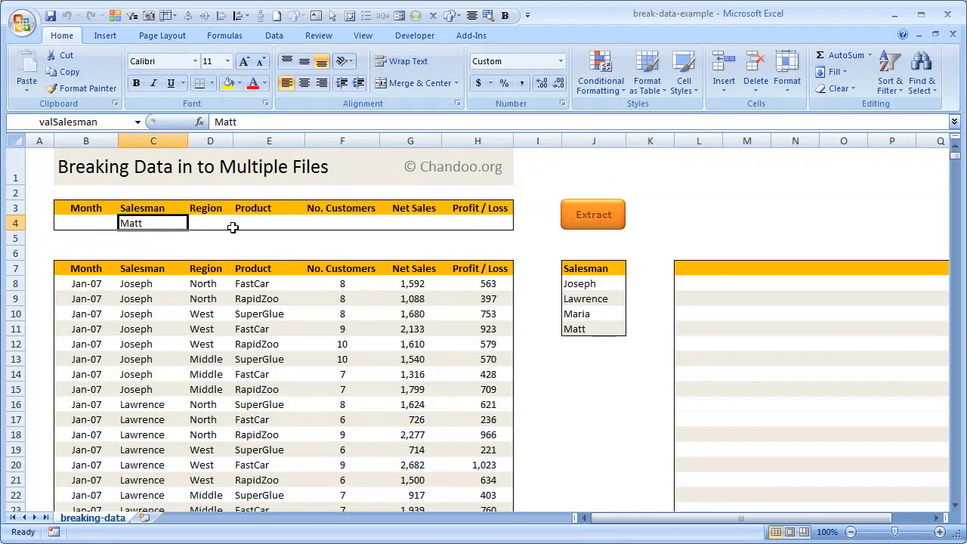
mouse_move(149, 221)
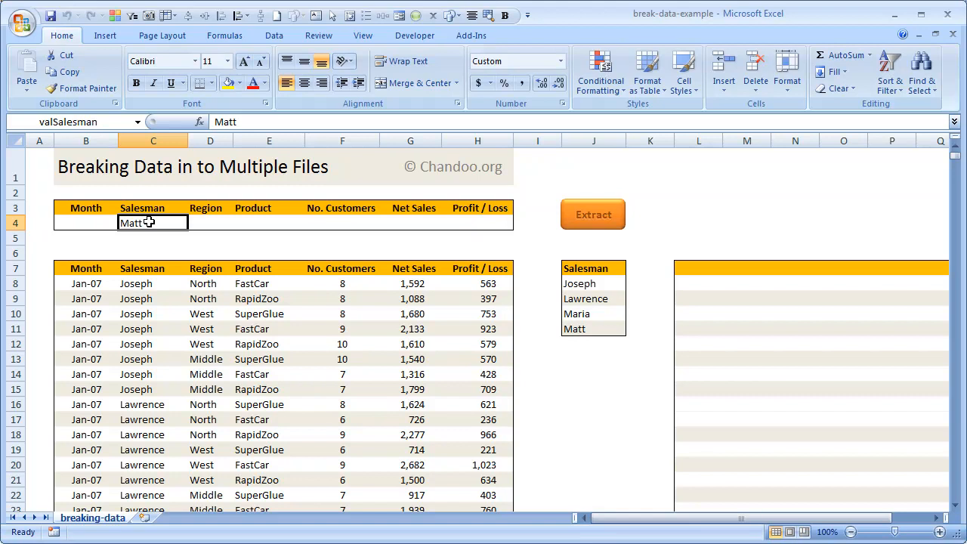
mouse_move(187, 248)
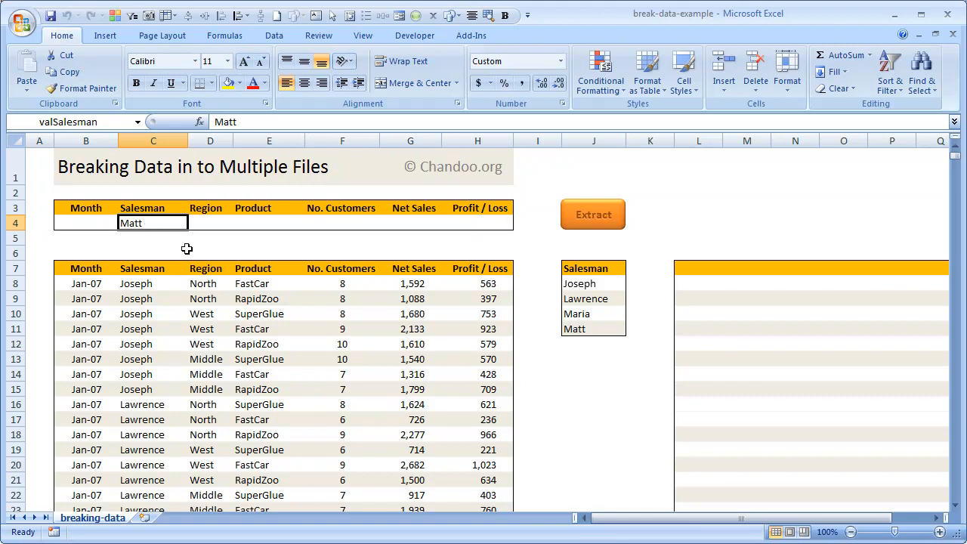
mouse_move(142, 236)
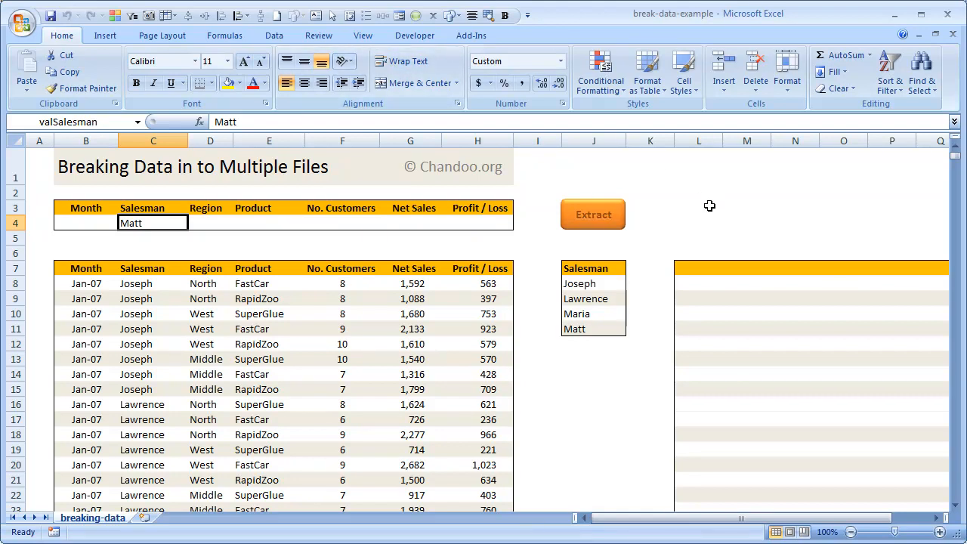
mouse_move(691, 215)
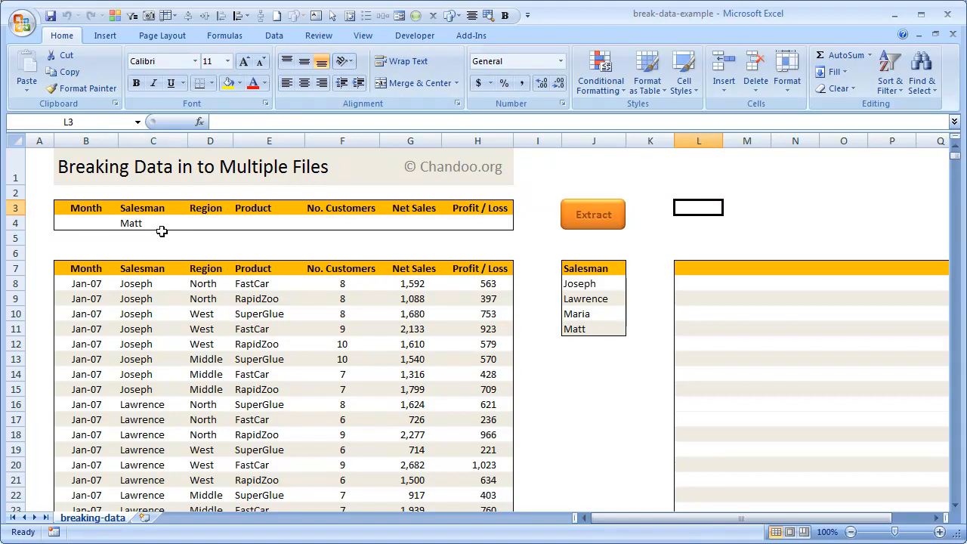
left_click(155, 222)
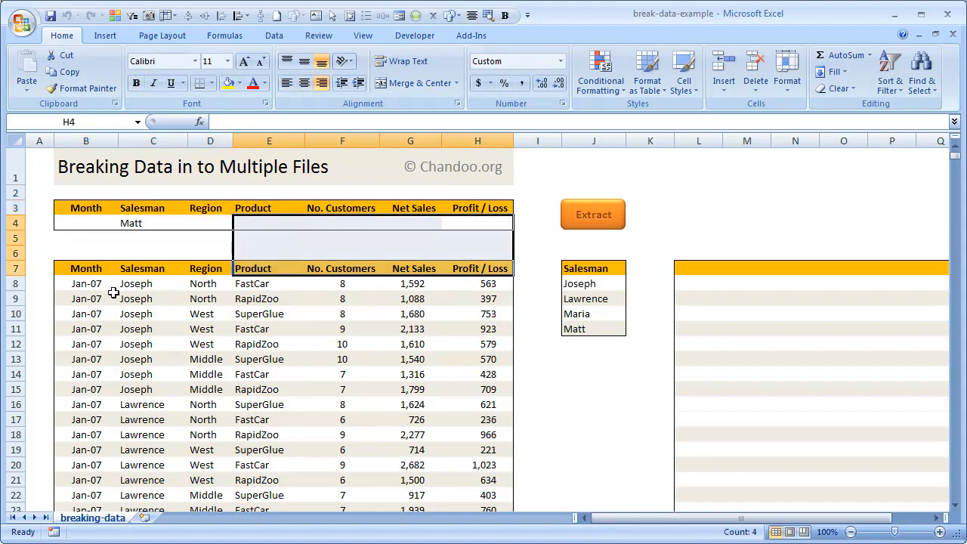
left_click(84, 269)
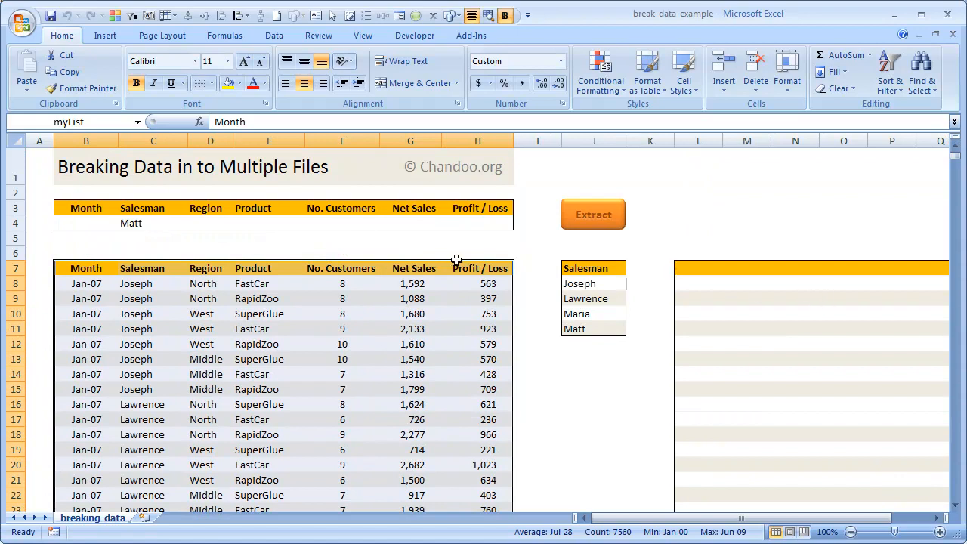
left_click(269, 313)
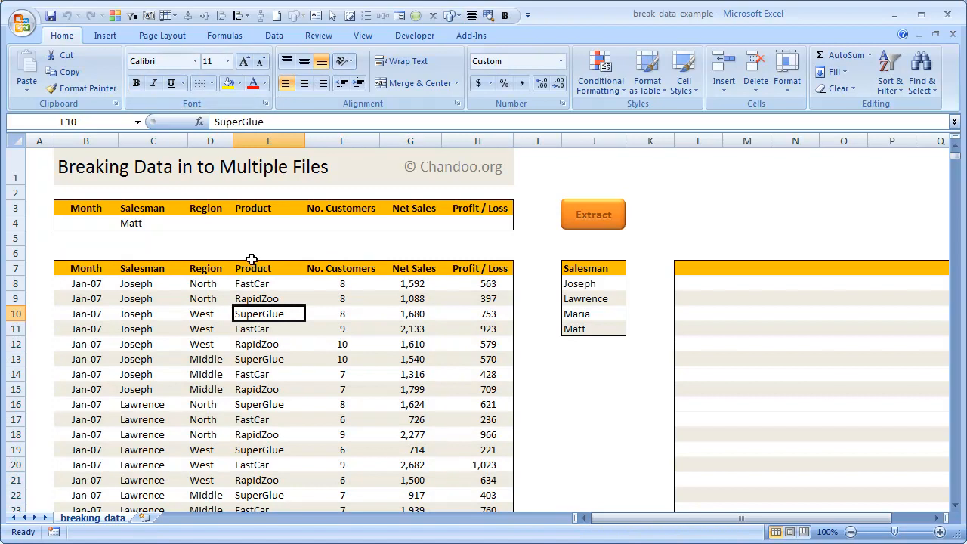
mouse_move(272, 73)
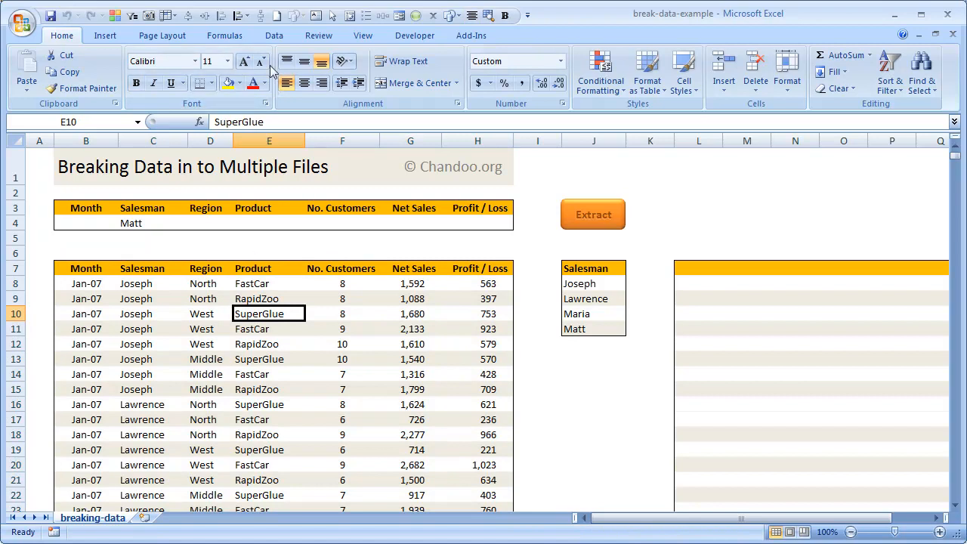
Step: Start an Advanced Filter on $B$7:$H$1086 set to copy results to another location
left_click(274, 35)
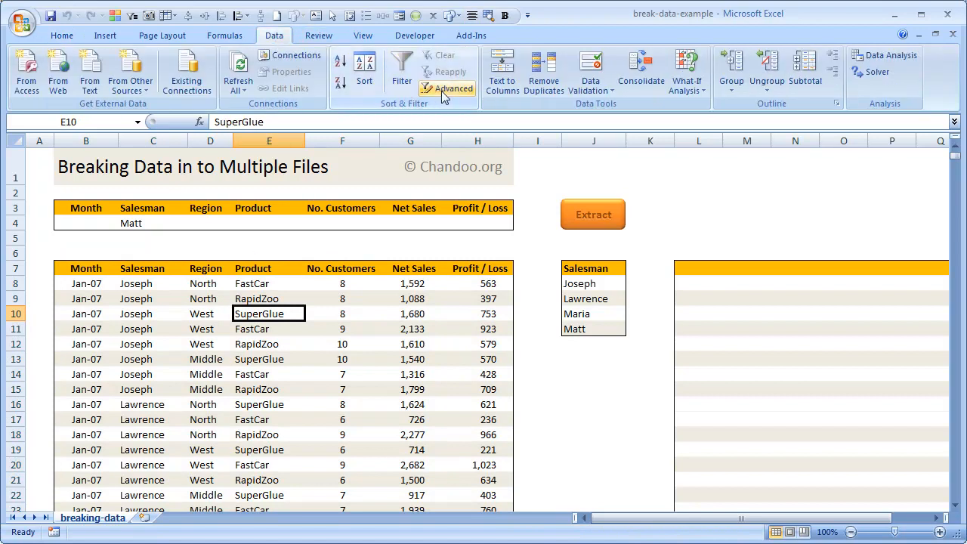
left_click(447, 88)
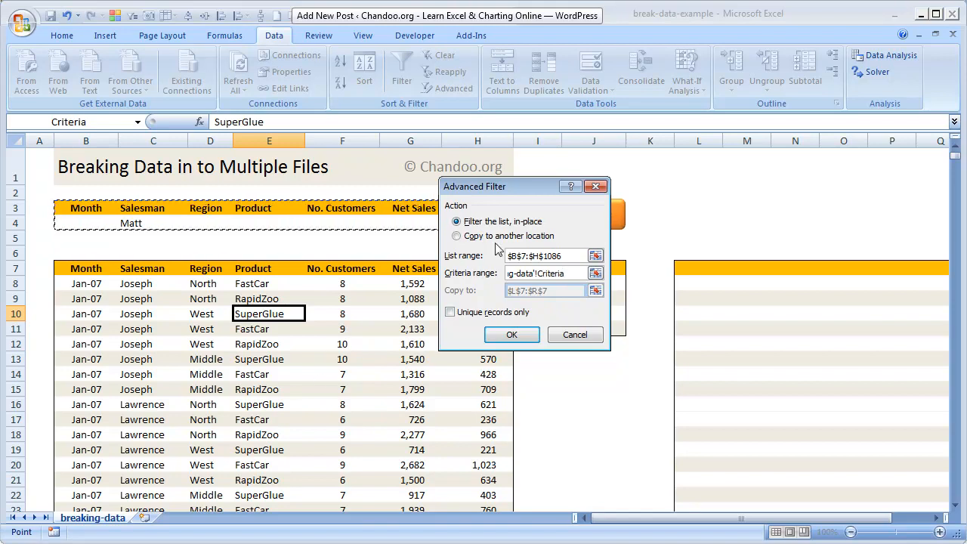
left_click(457, 236)
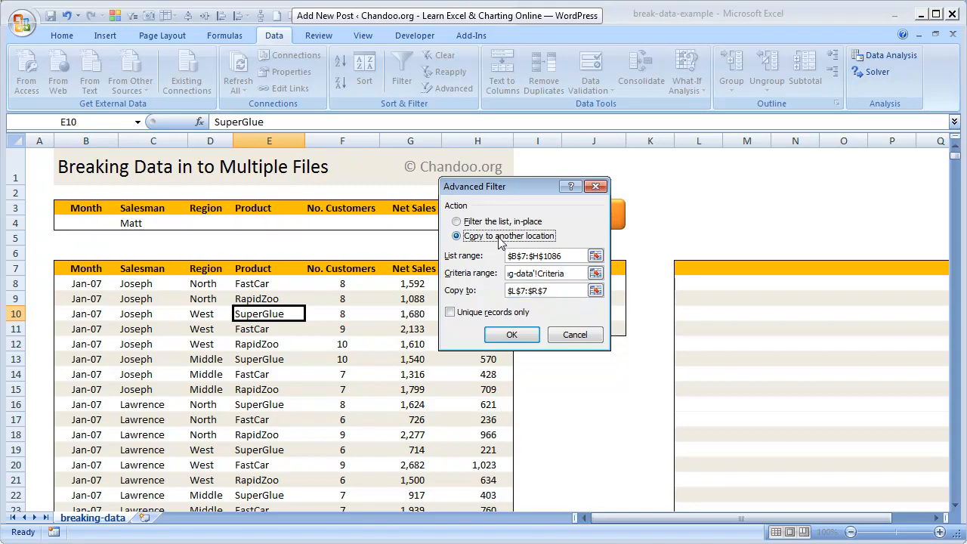
mouse_move(358, 294)
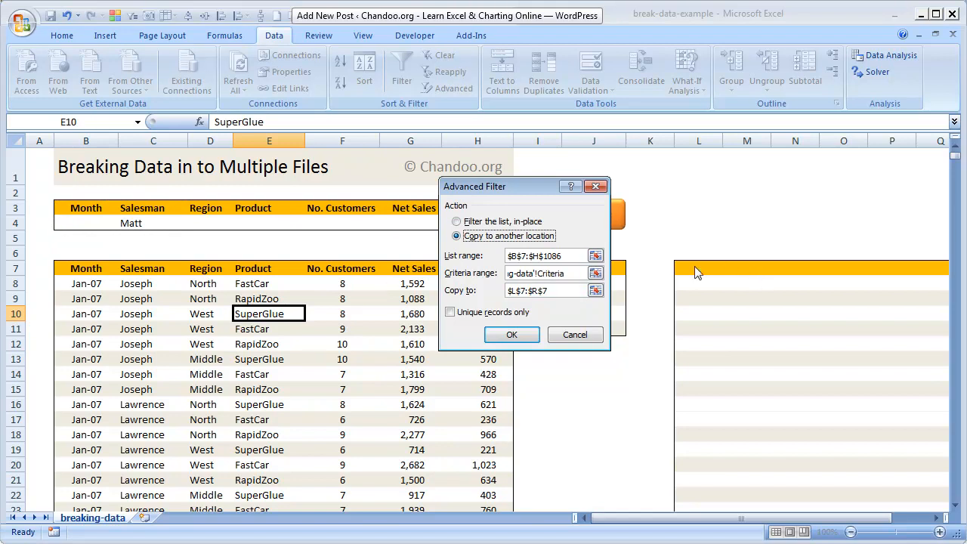
mouse_move(686, 272)
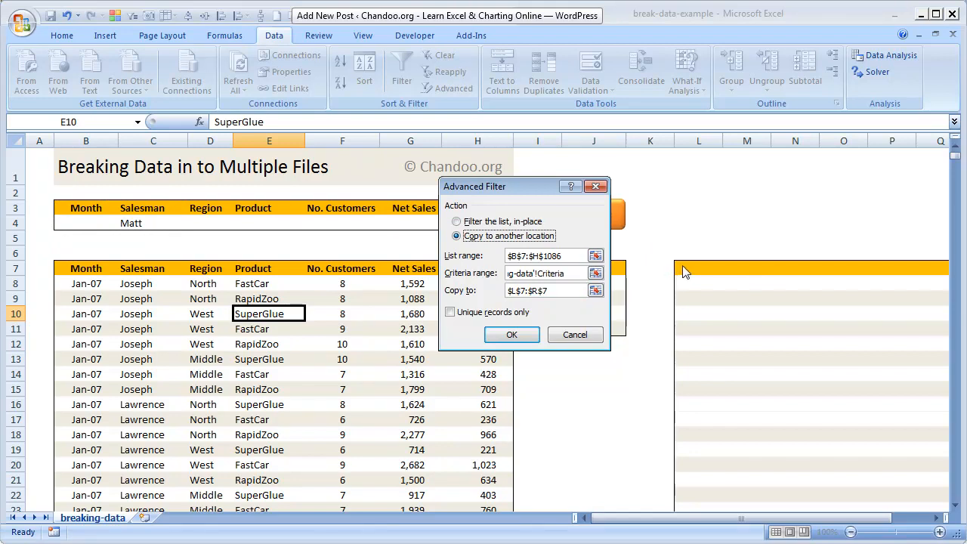
mouse_move(571, 361)
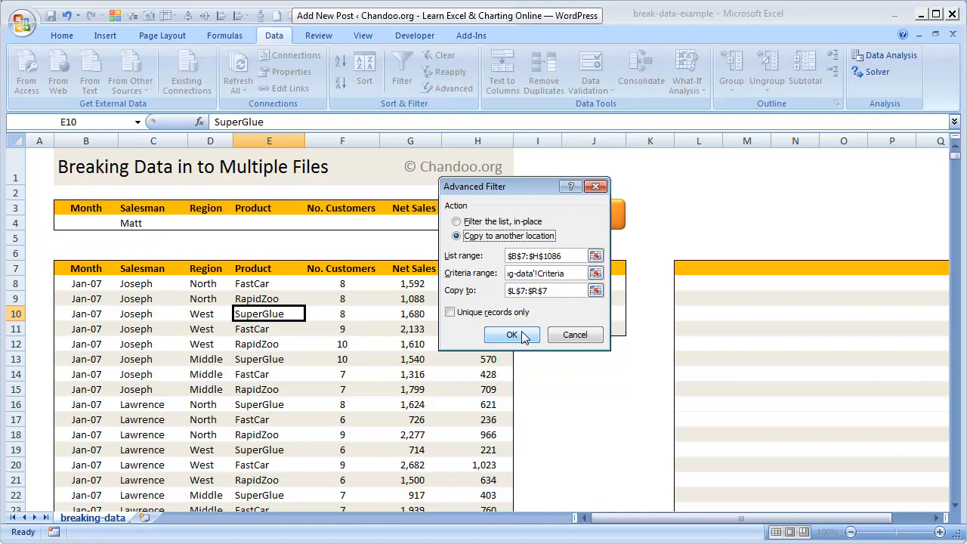
Step: Run the filter to copy Matt's rows beside column L, then select the Matt criteria cell C4
left_click(511, 336)
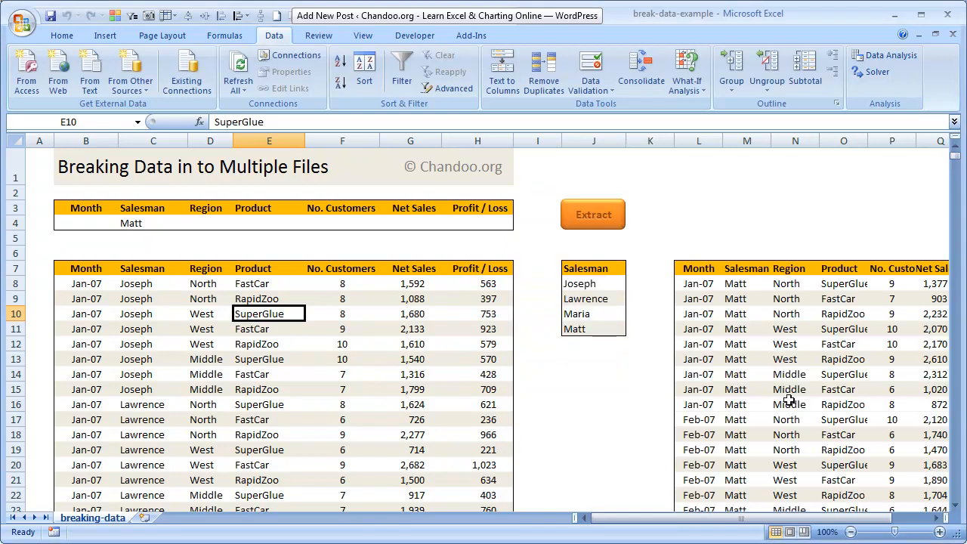
left_click(795, 405)
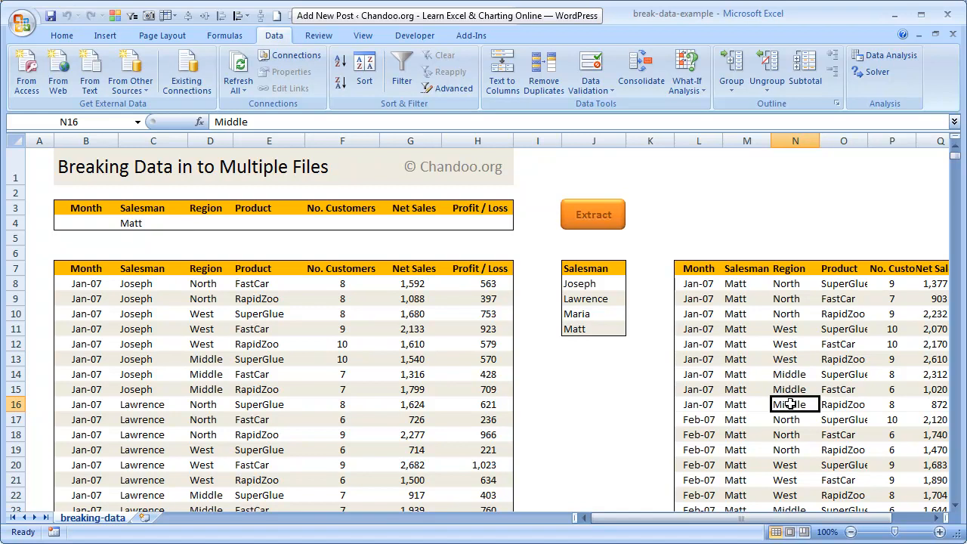
left_click_drag(795, 405, 746, 496)
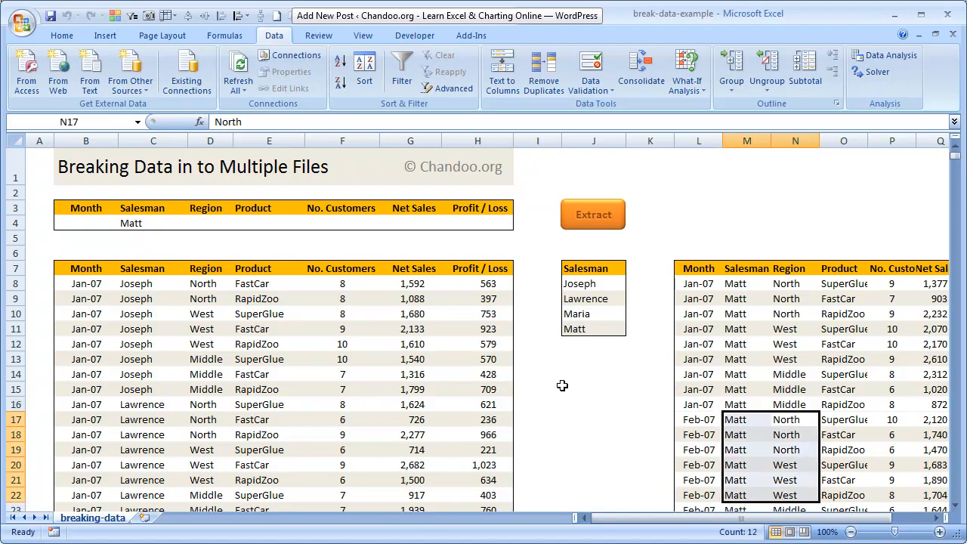
mouse_move(102, 219)
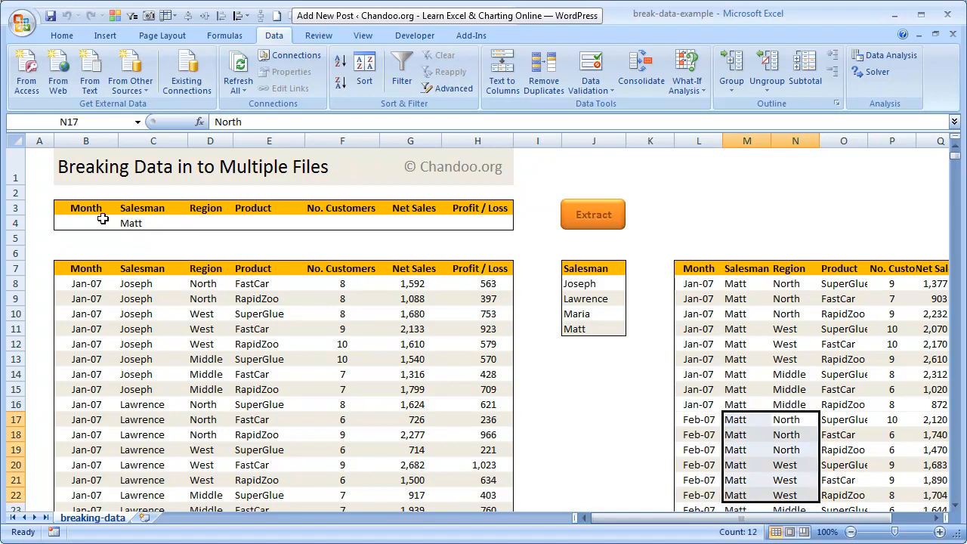
left_click(151, 222)
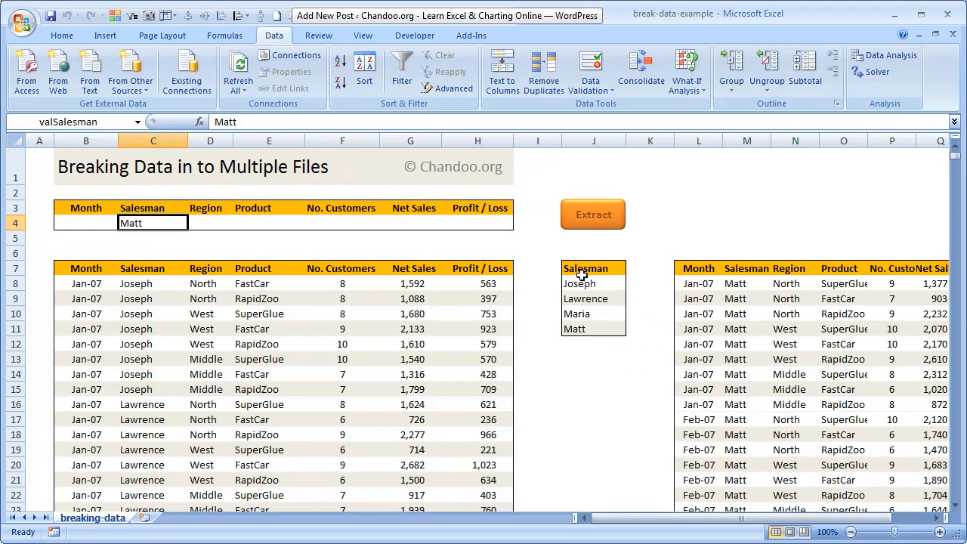
mouse_move(726, 340)
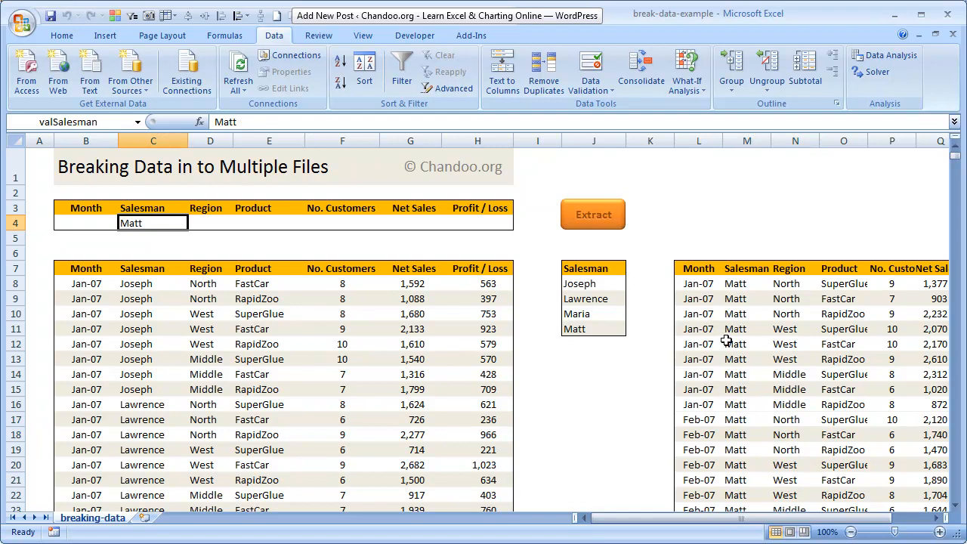
mouse_move(724, 339)
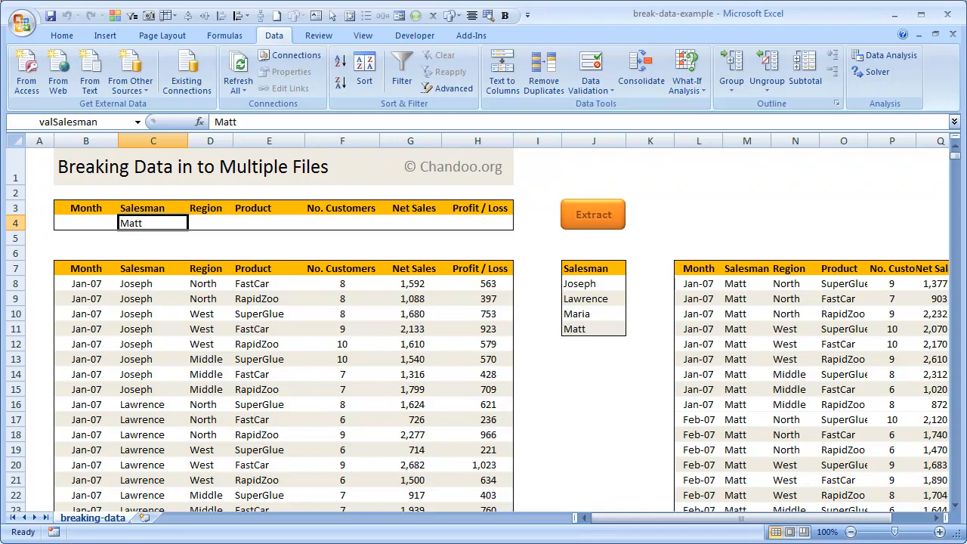
Step: View the sheet's code, open Module1 with the breakMyList macro and enlarge the code pane
right_click(93, 517)
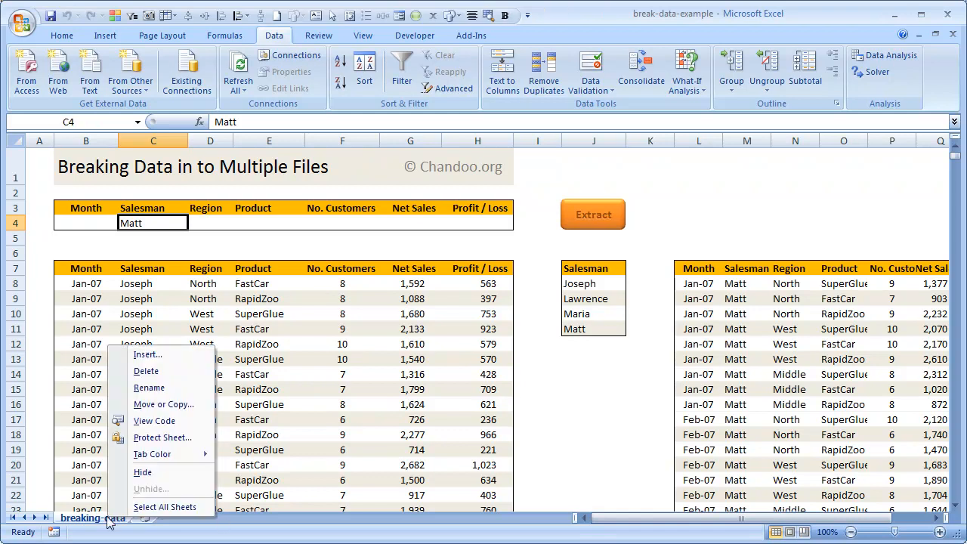
mouse_move(155, 421)
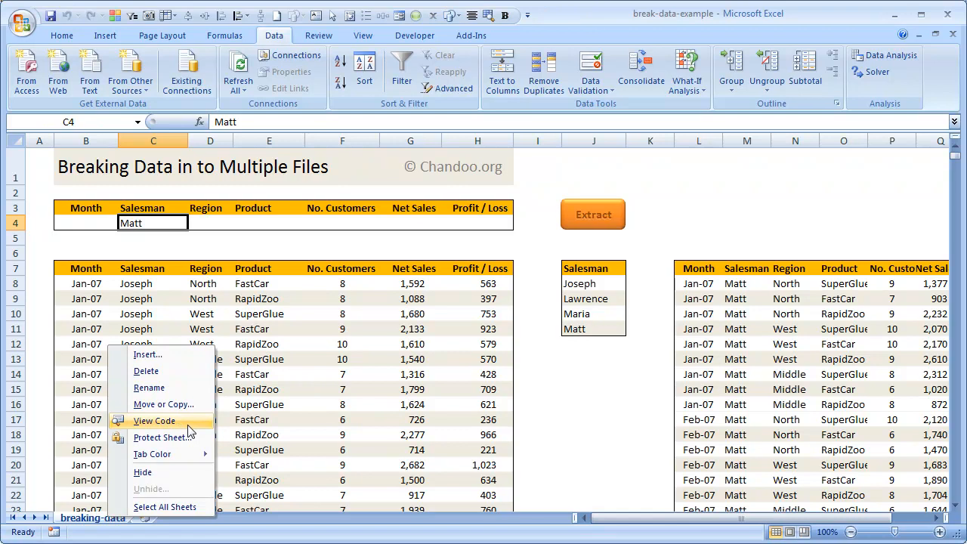
left_click(154, 420)
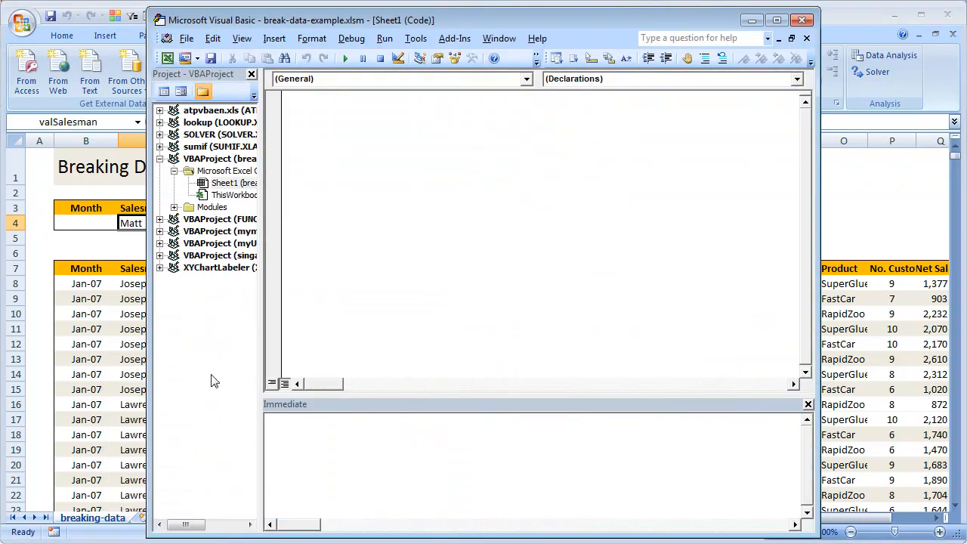
left_click(212, 207)
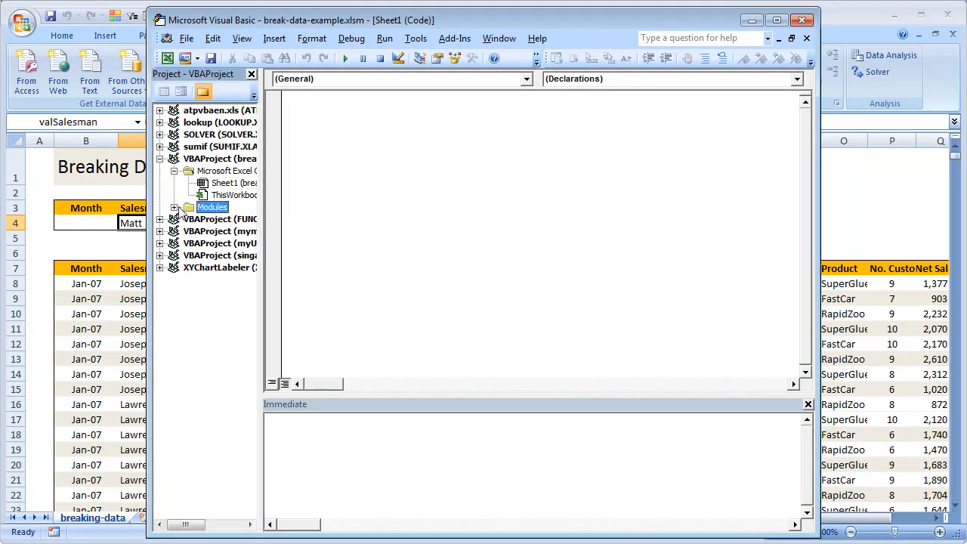
double_click(227, 217)
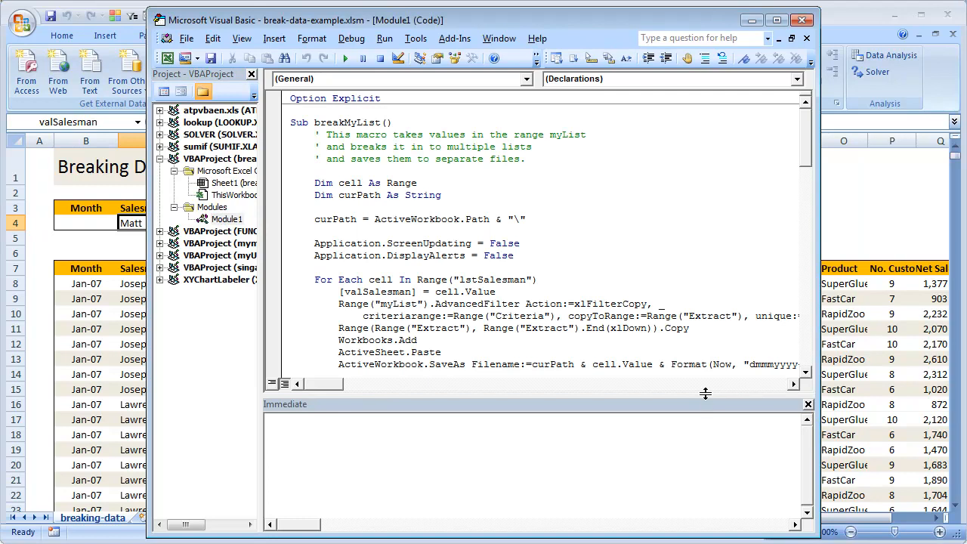
left_click_drag(704, 393, 695, 476)
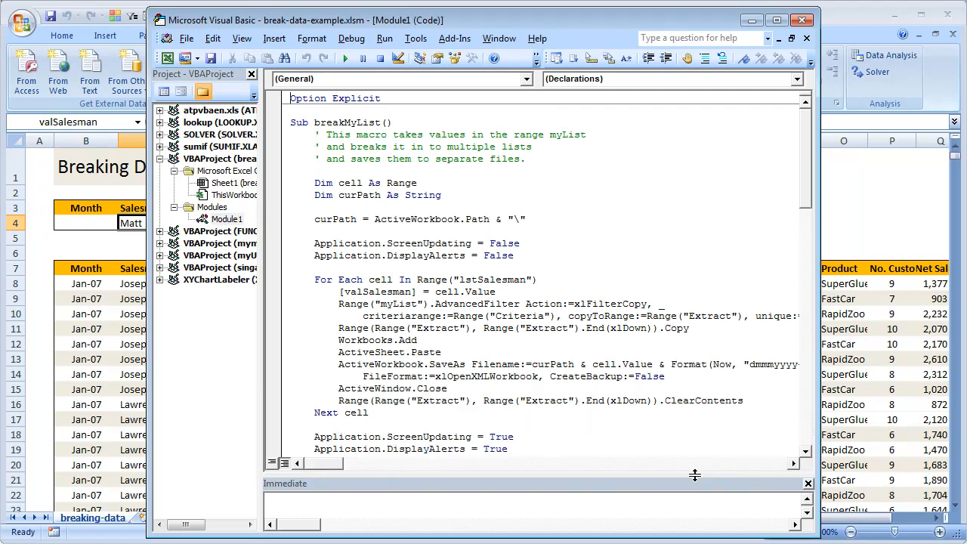
scroll("down", 3)
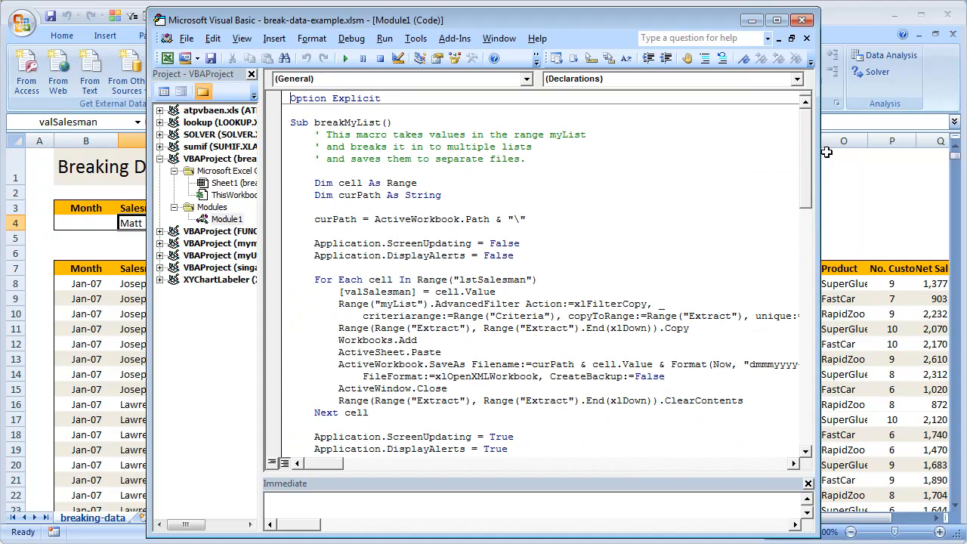
mouse_move(810, 155)
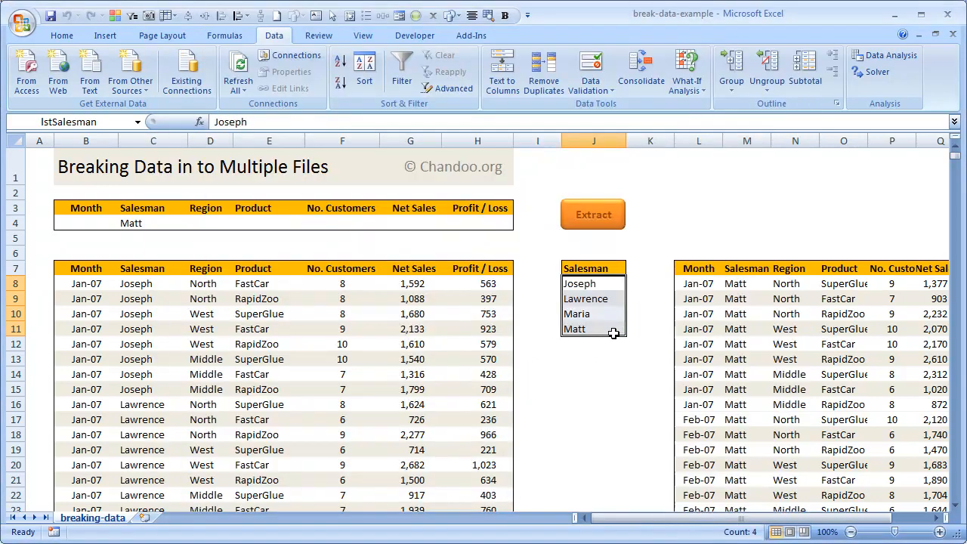
mouse_move(209, 327)
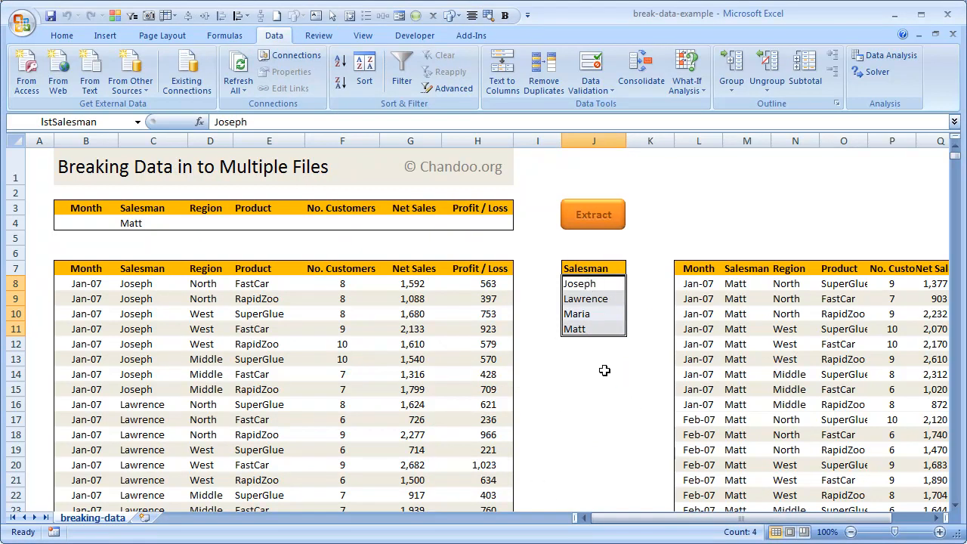
left_click(85, 209)
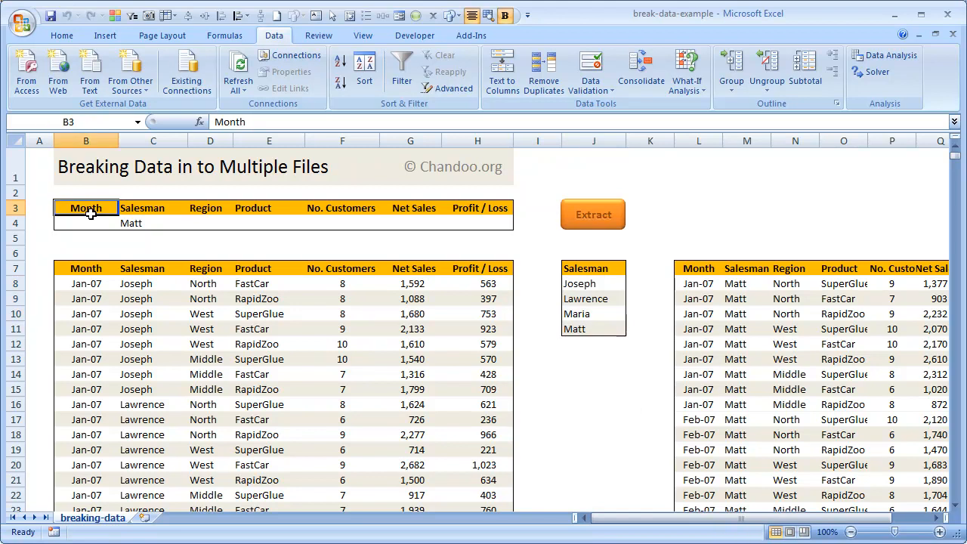
left_click(153, 237)
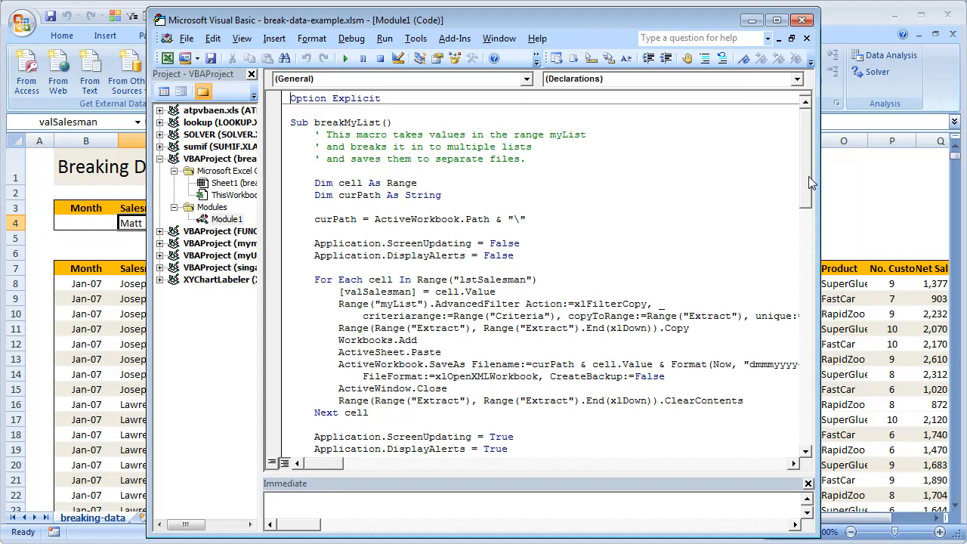
scroll("down", 3)
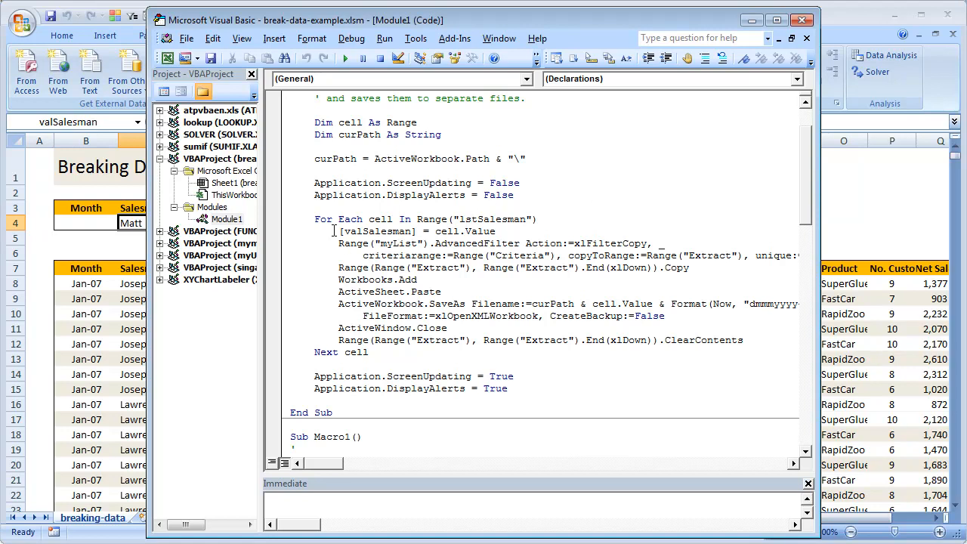
mouse_move(144, 256)
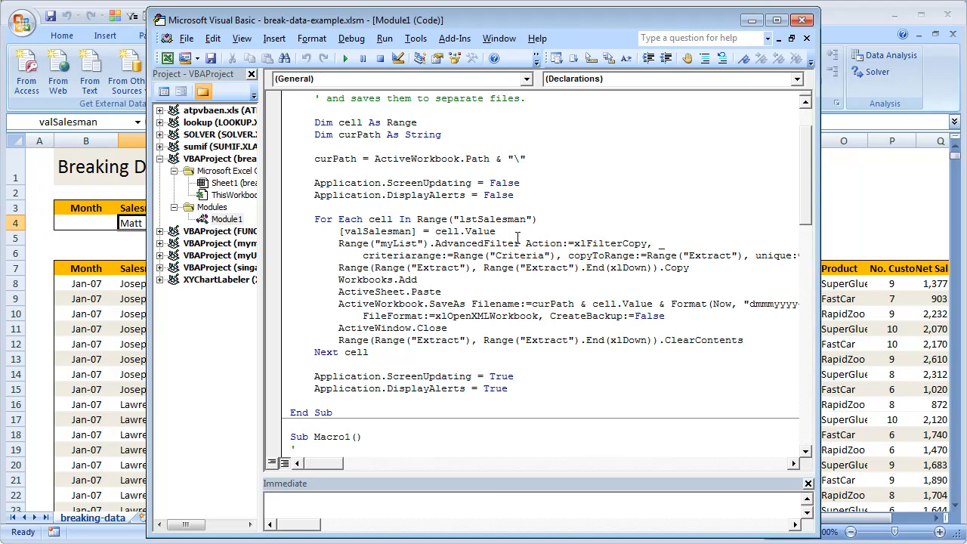
mouse_move(614, 257)
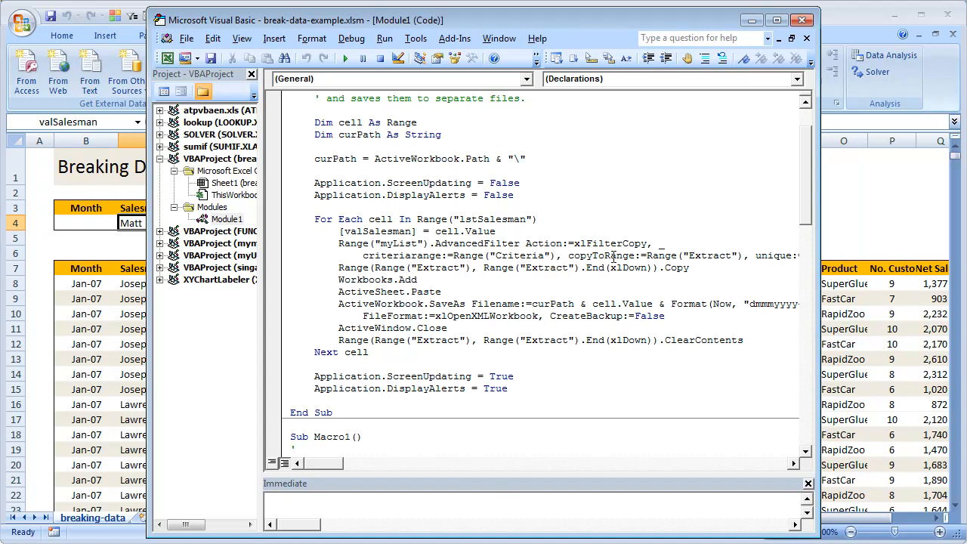
mouse_move(544, 467)
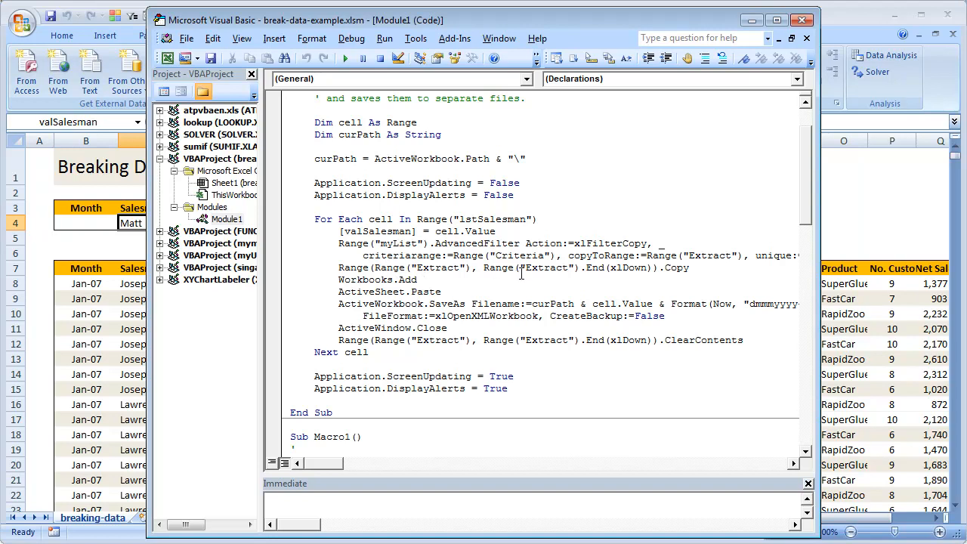
mouse_move(713, 290)
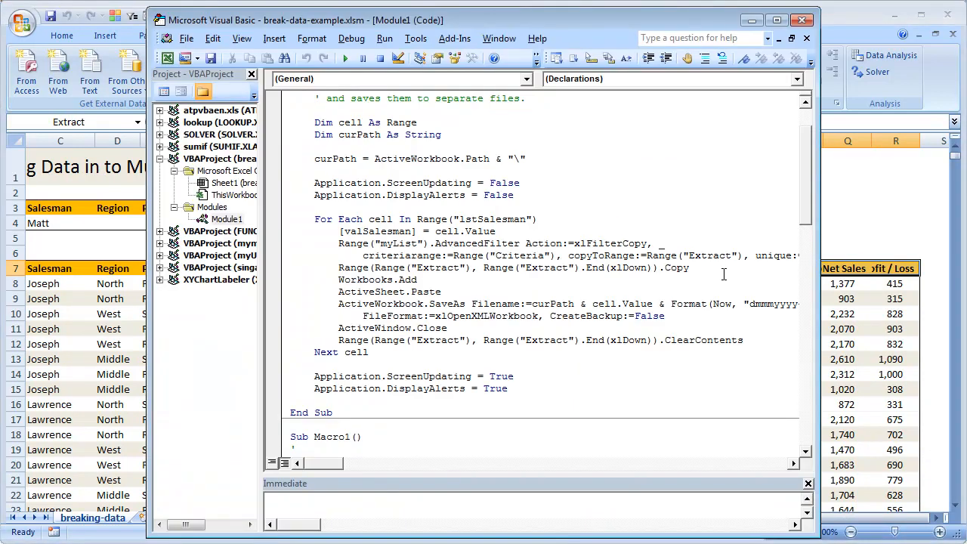
double_click(627, 268)
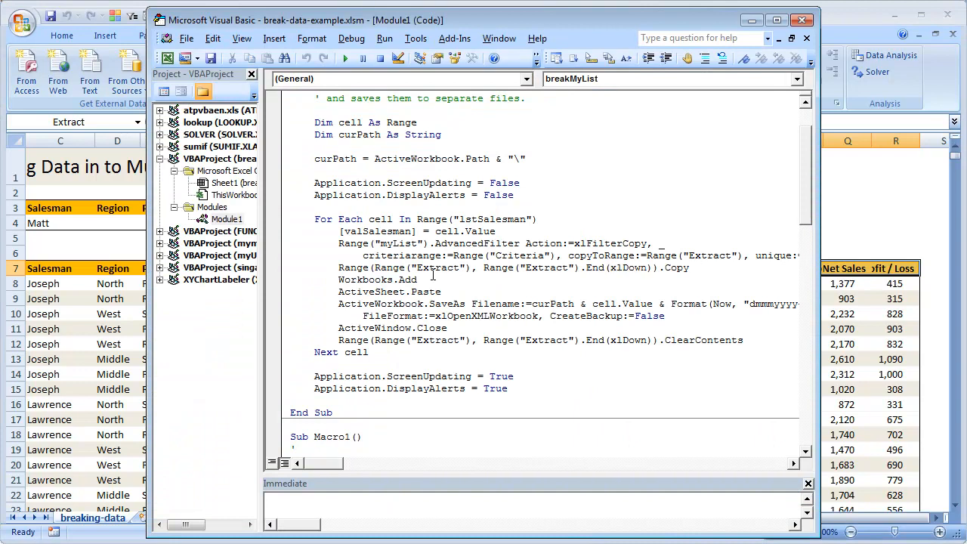
left_click(417, 280)
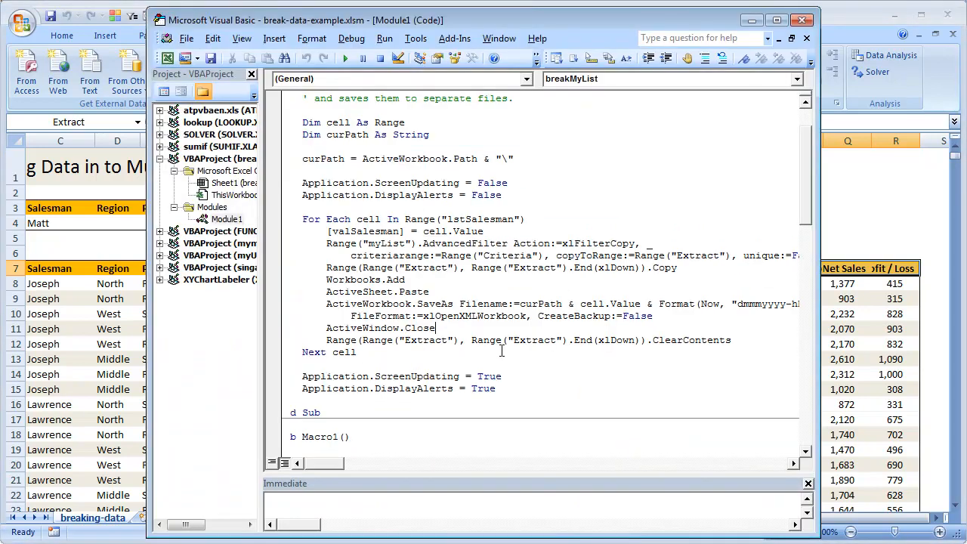
mouse_move(657, 346)
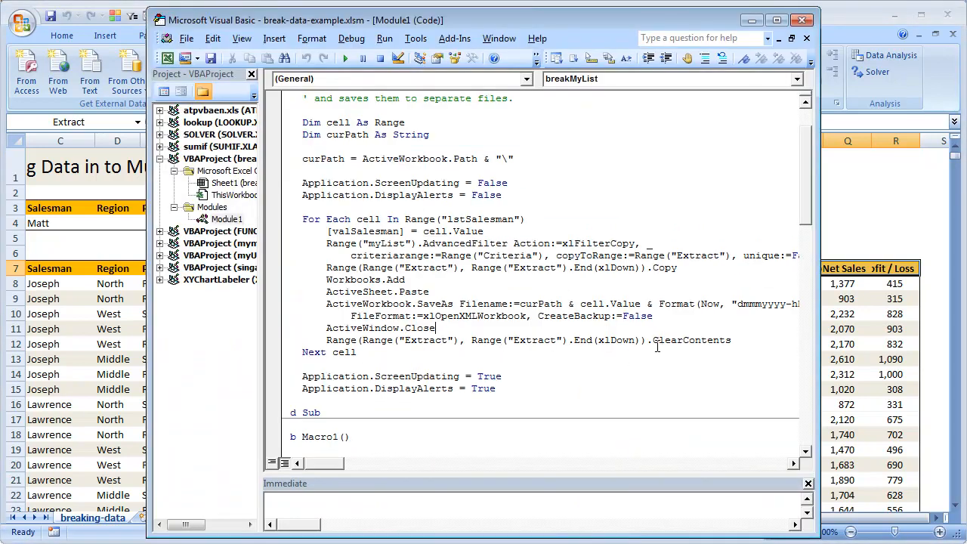
Step: Highlight a word in the breakMyList macro near its ScreenUpdating and DisplayAlerts resets
double_click(690, 340)
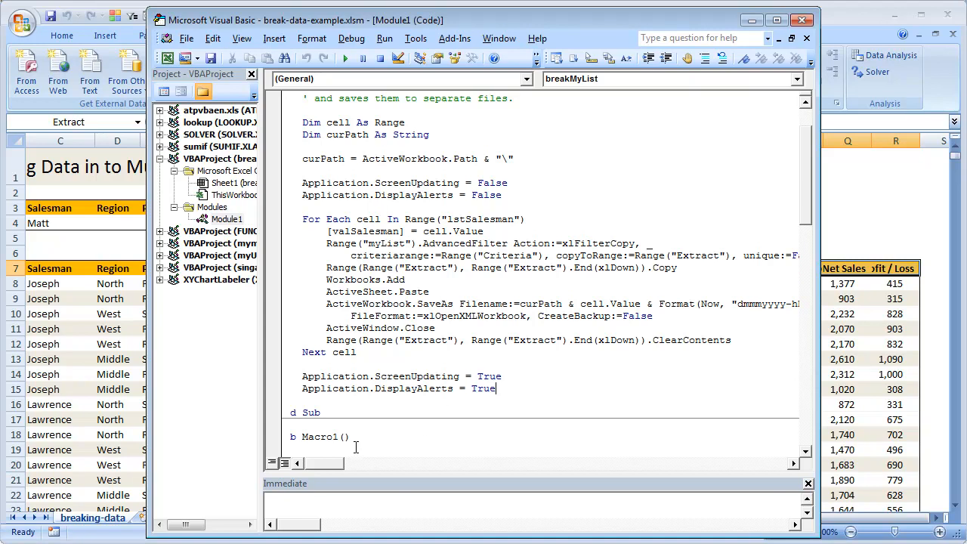
mouse_move(629, 368)
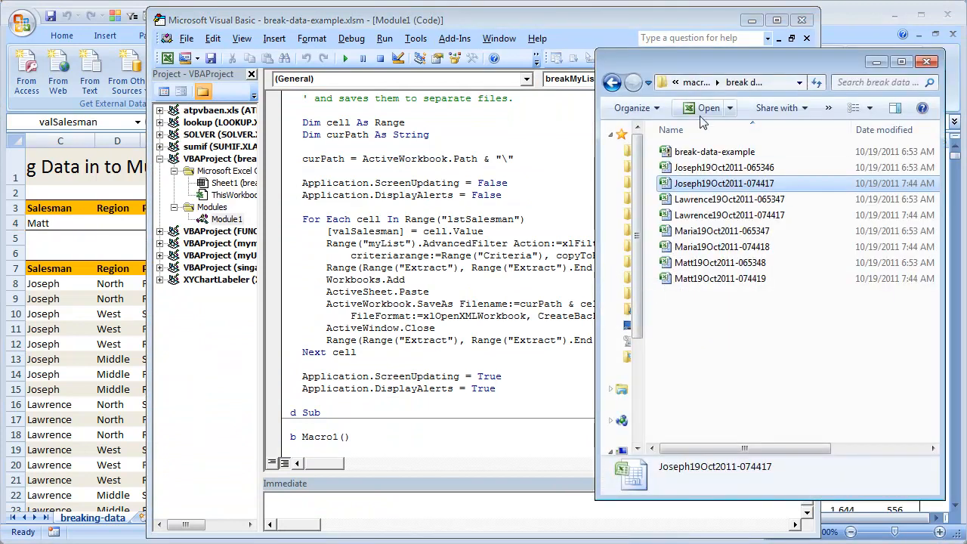
mouse_move(129, 325)
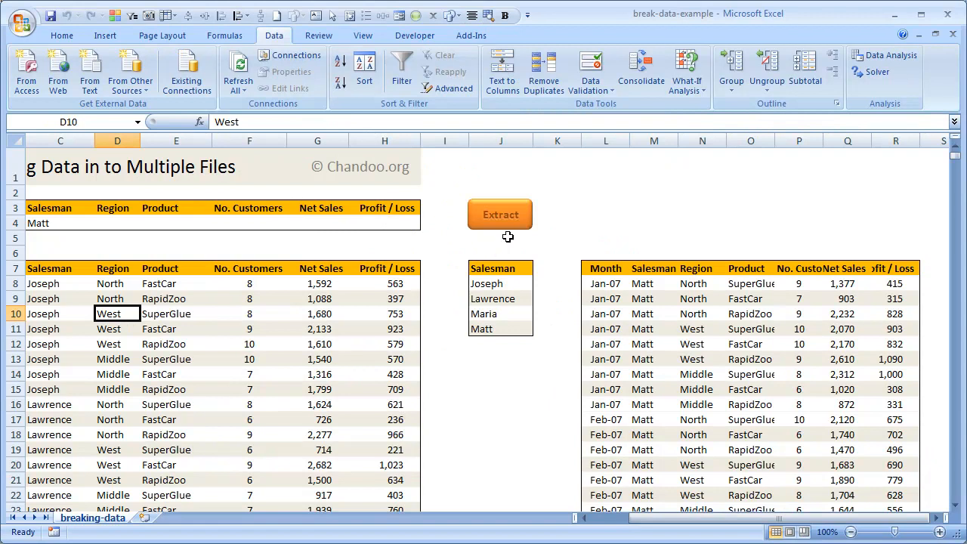
mouse_move(517, 230)
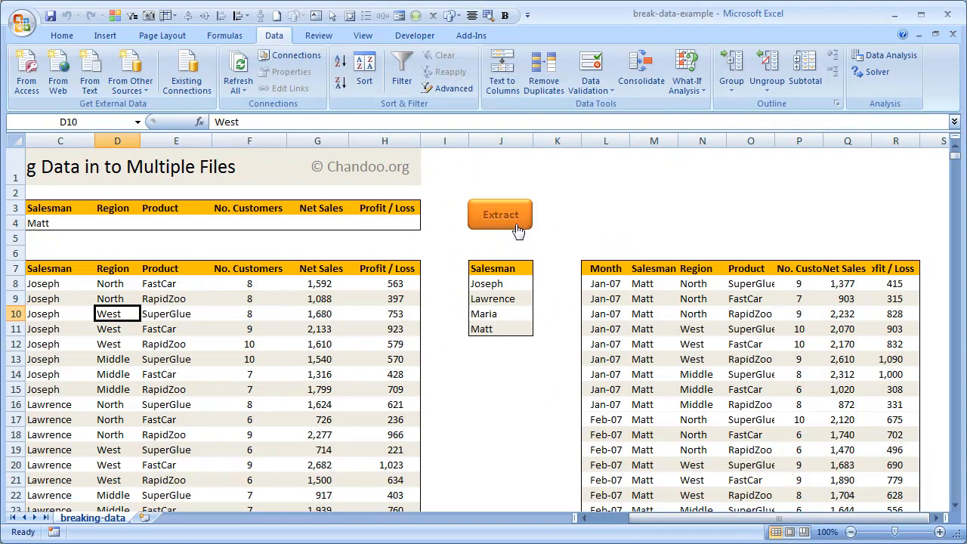
Step: Run the Extract macro again, then select L8 in the now-empty extract table
left_click(500, 214)
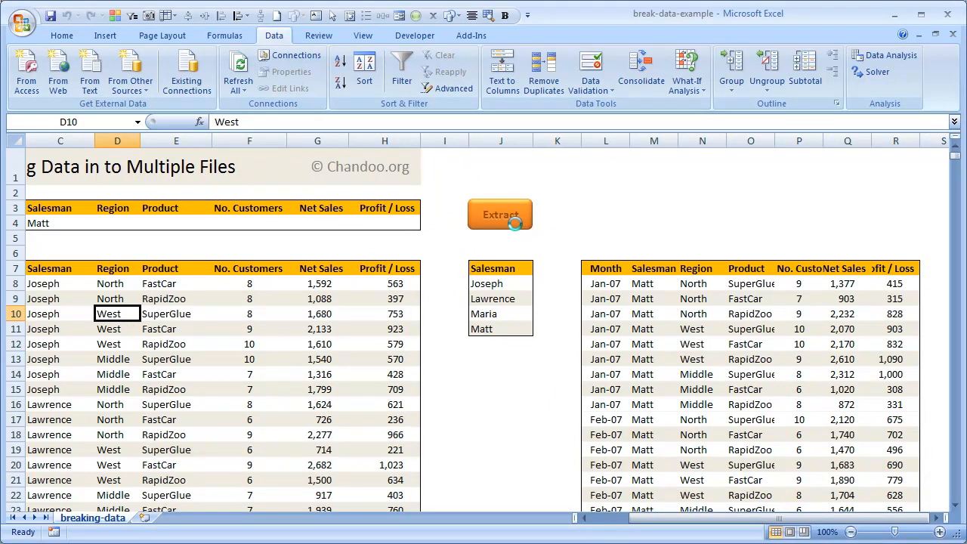
left_click(500, 215)
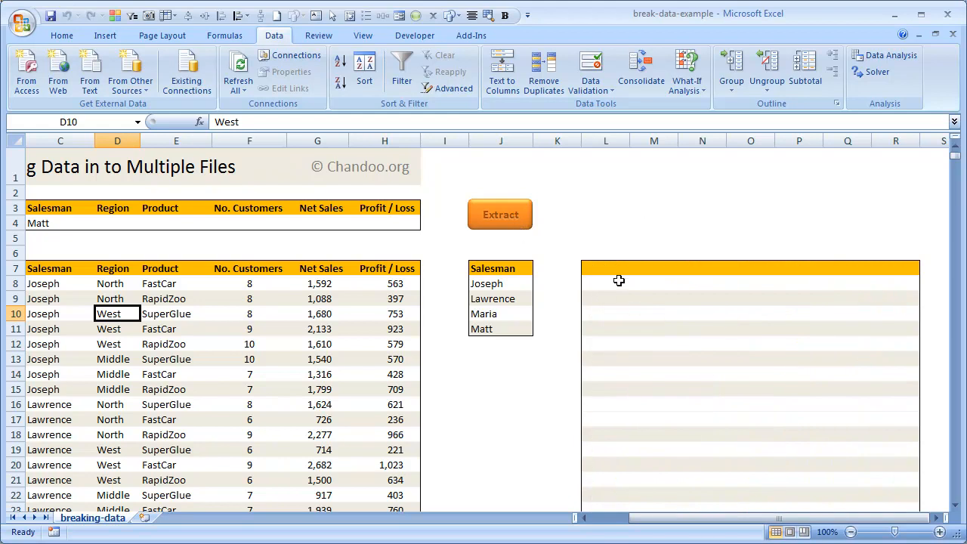
left_click(604, 283)
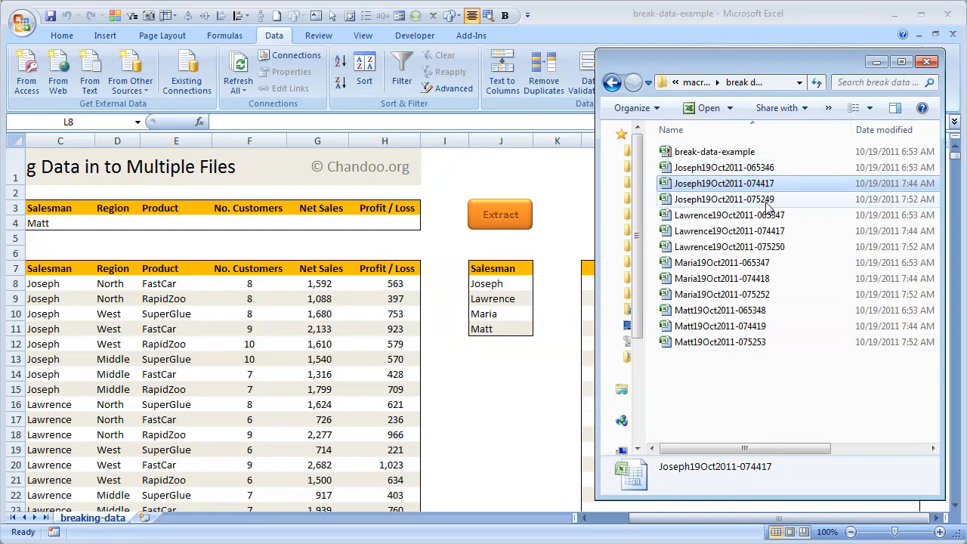
left_click(722, 199)
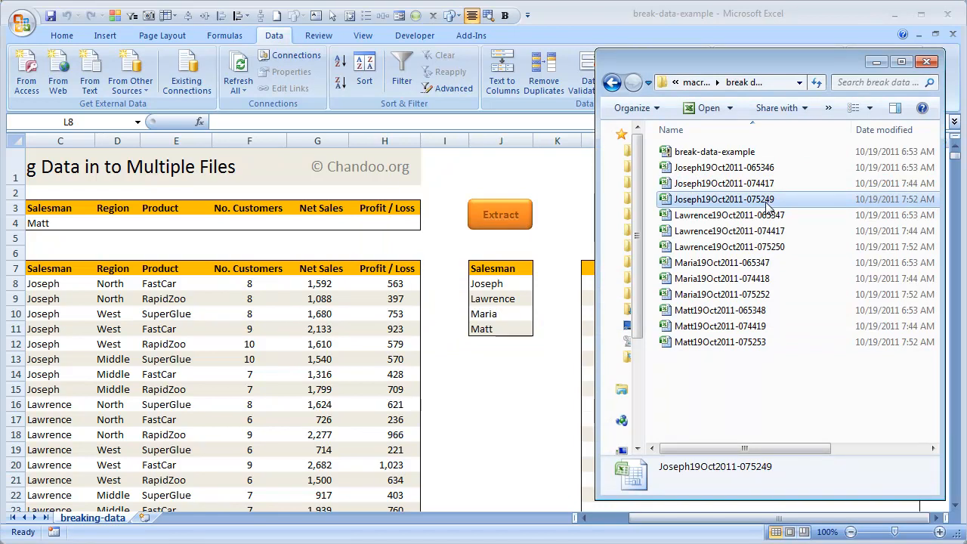
double_click(724, 199)
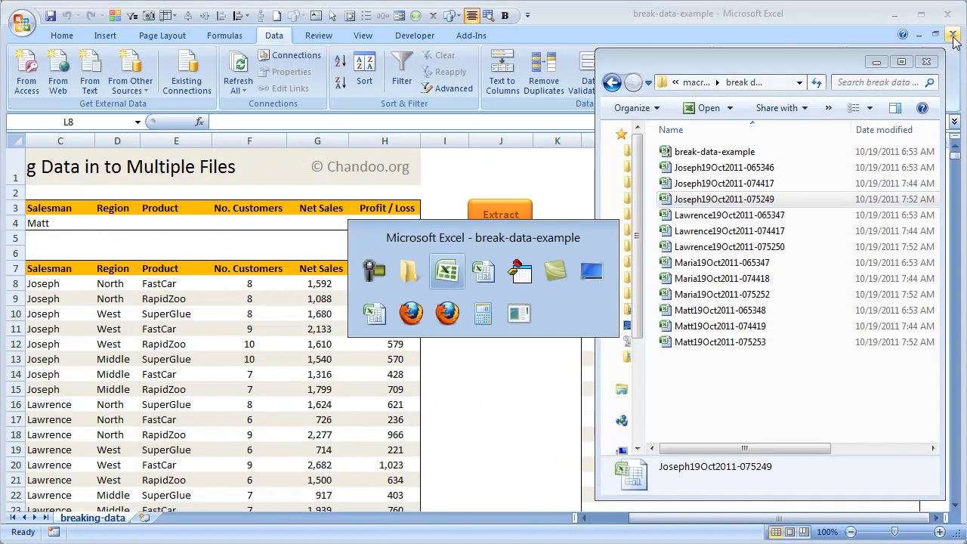
Step: Return to the break-data-example workbook, with the extract table still empty
left_click(952, 36)
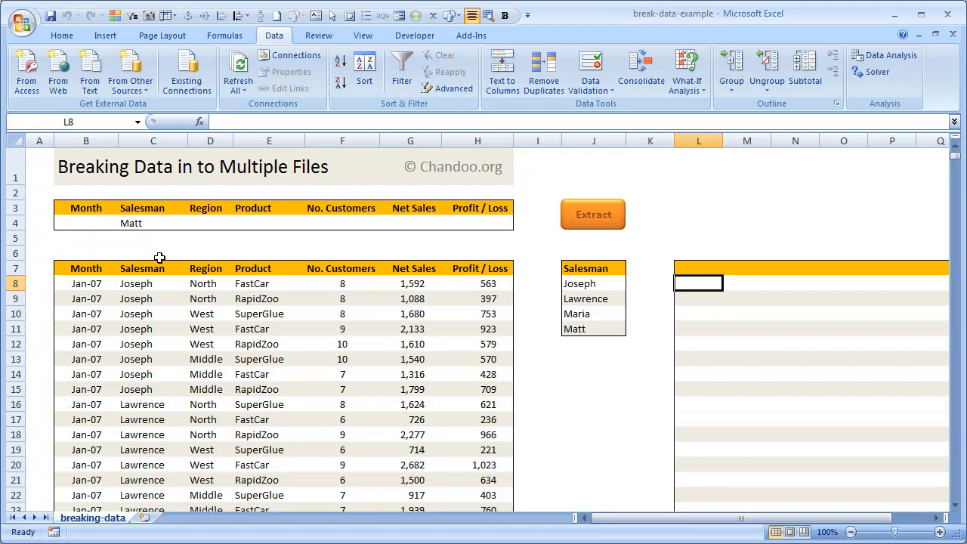
mouse_move(214, 401)
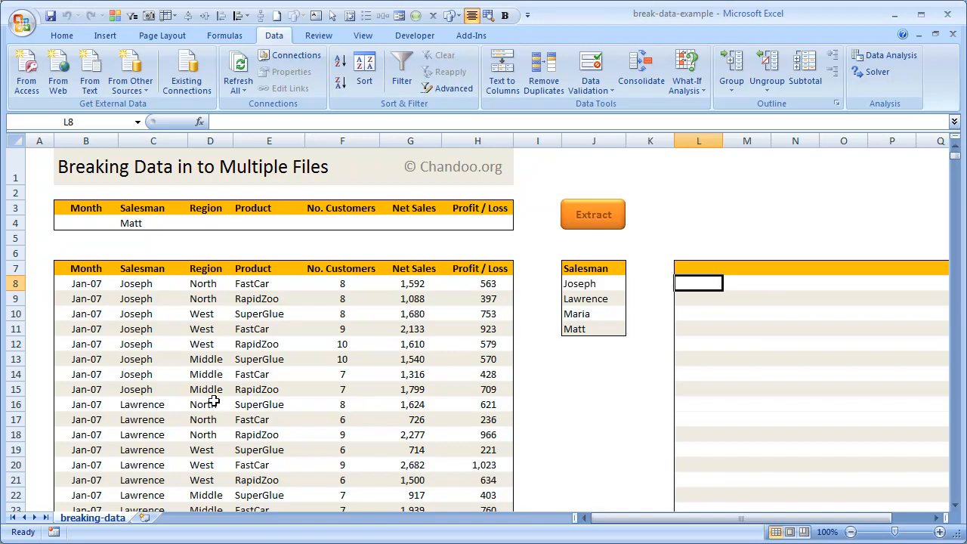
mouse_move(245, 339)
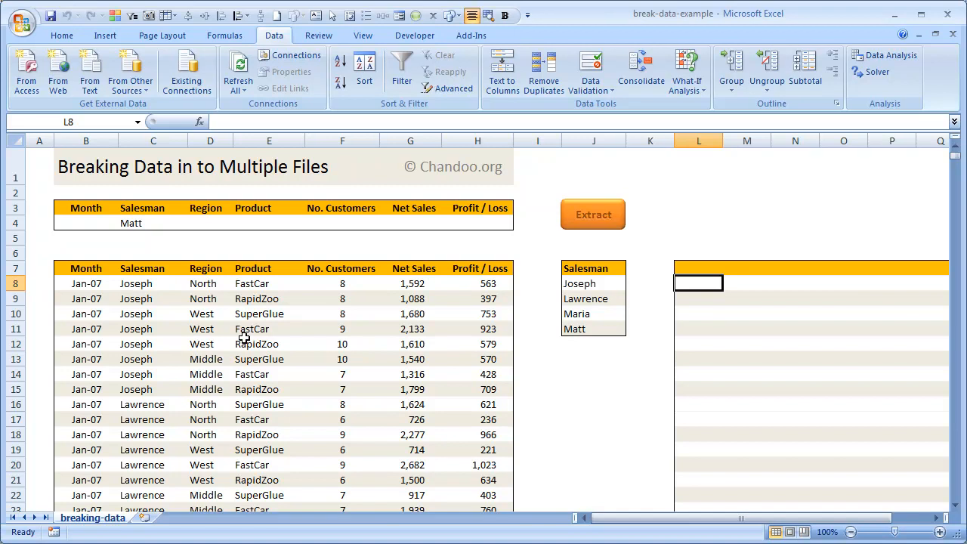
mouse_move(344, 396)
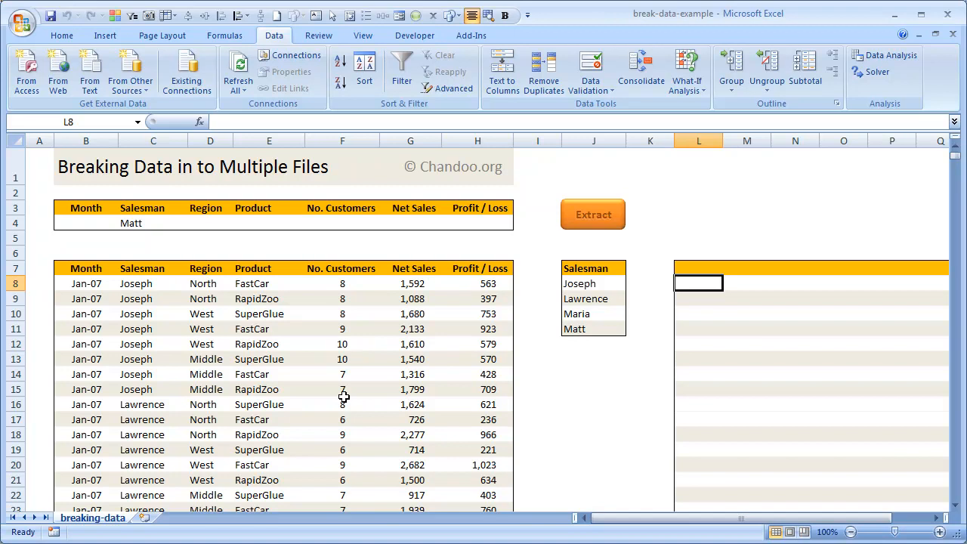
mouse_move(478, 450)
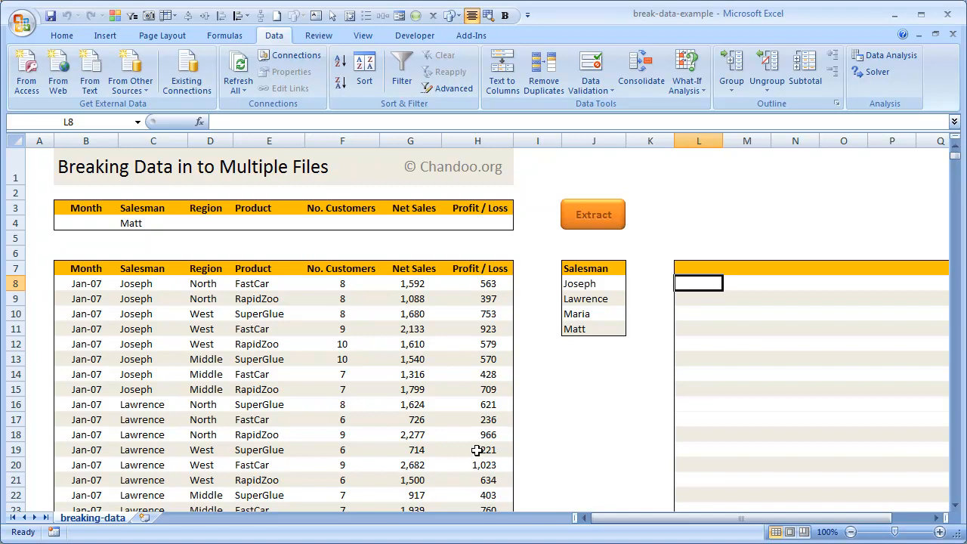
mouse_move(592, 428)
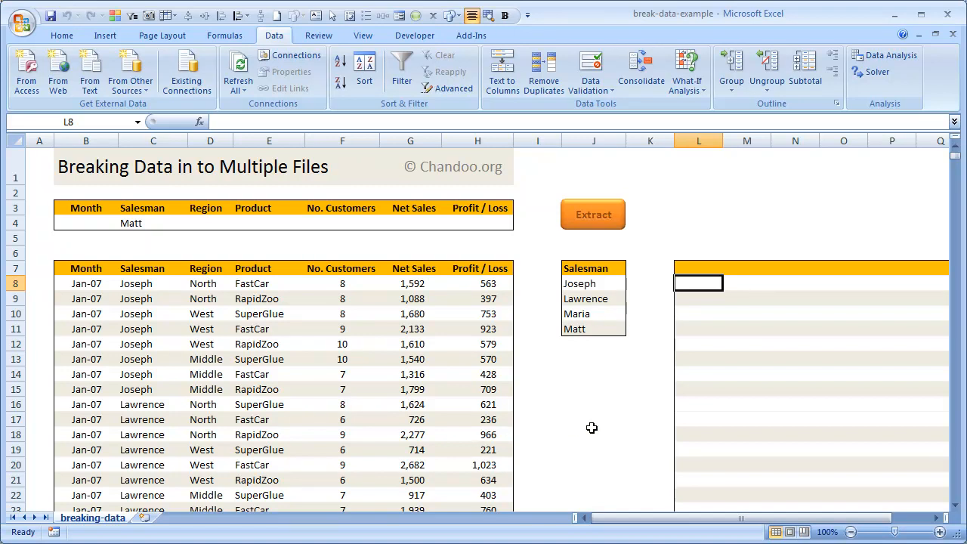